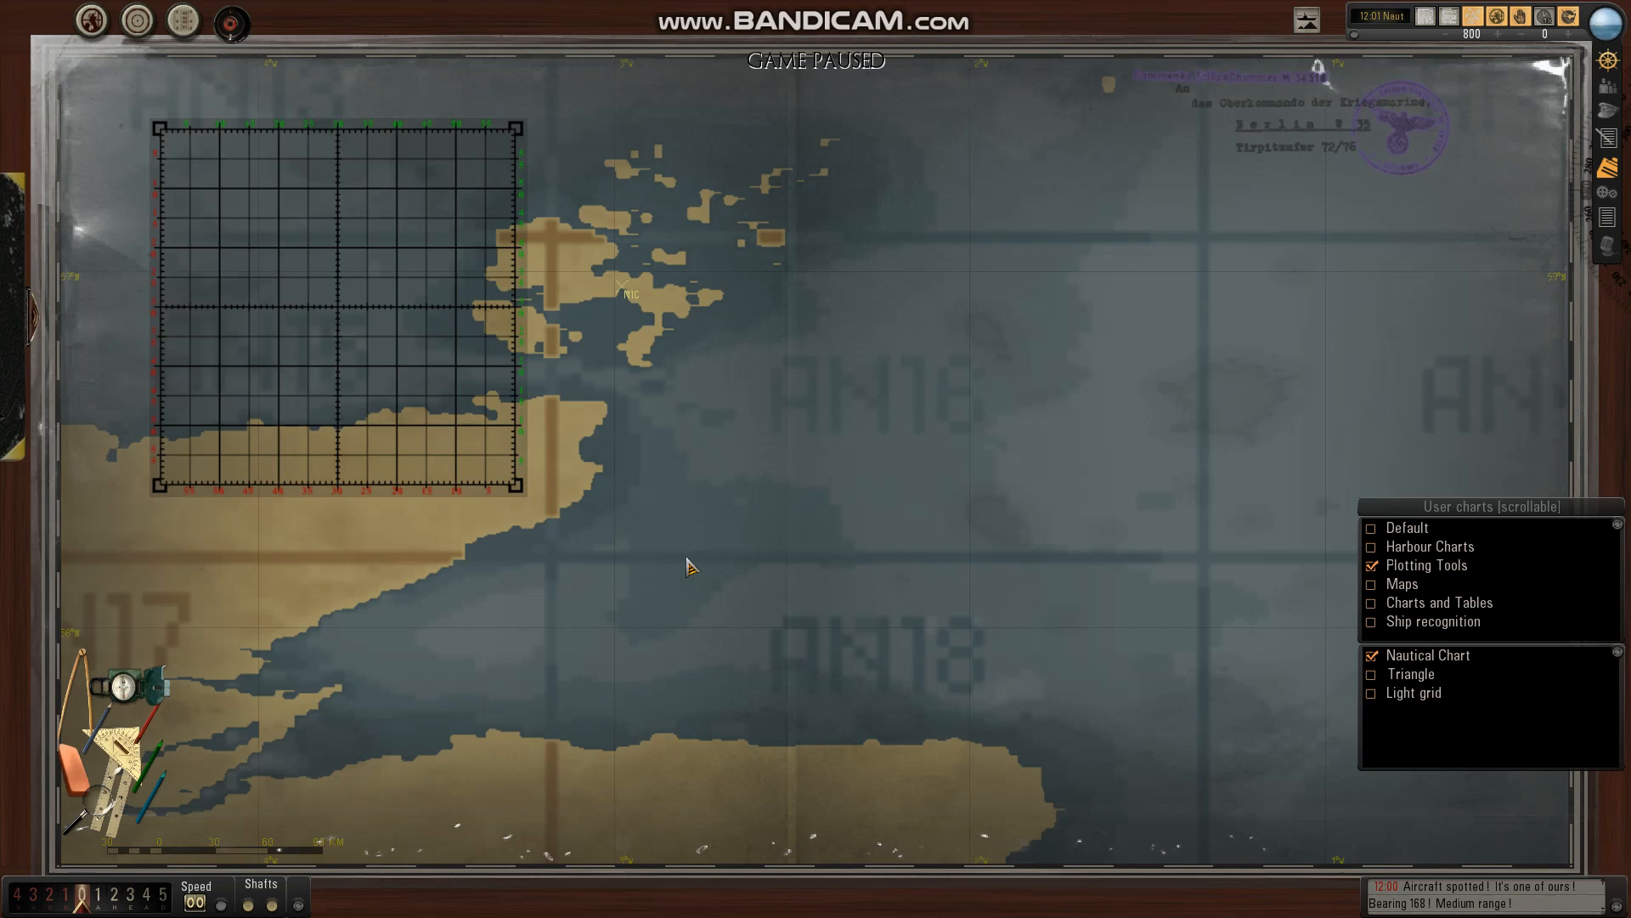
pyautogui.moveTo(605, 532)
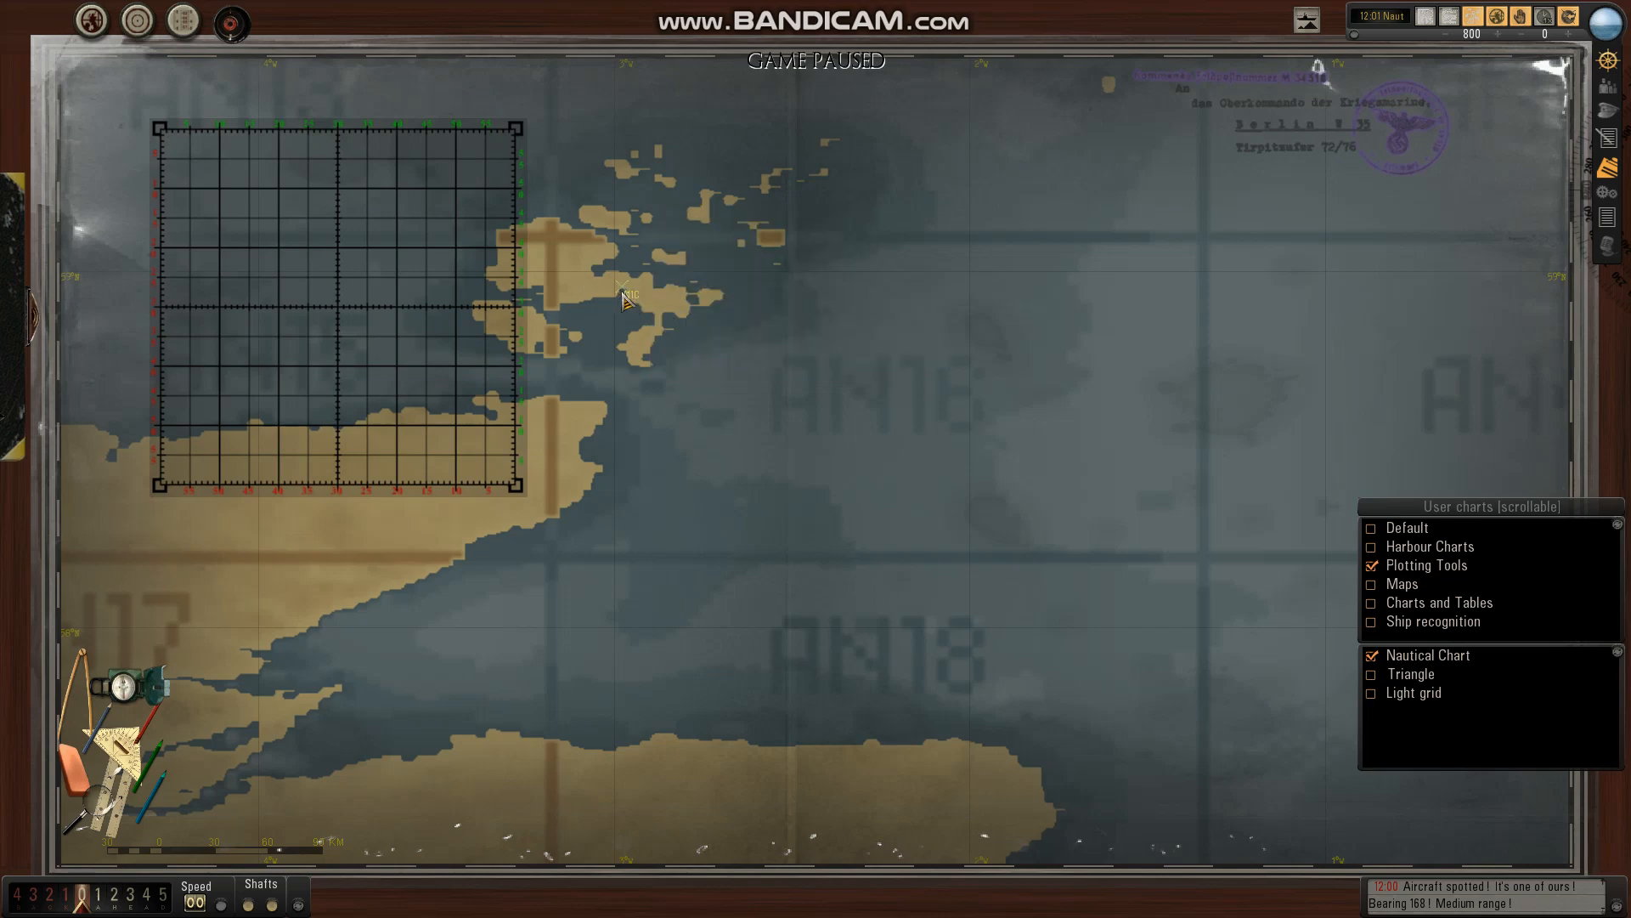
pyautogui.moveTo(718, 387)
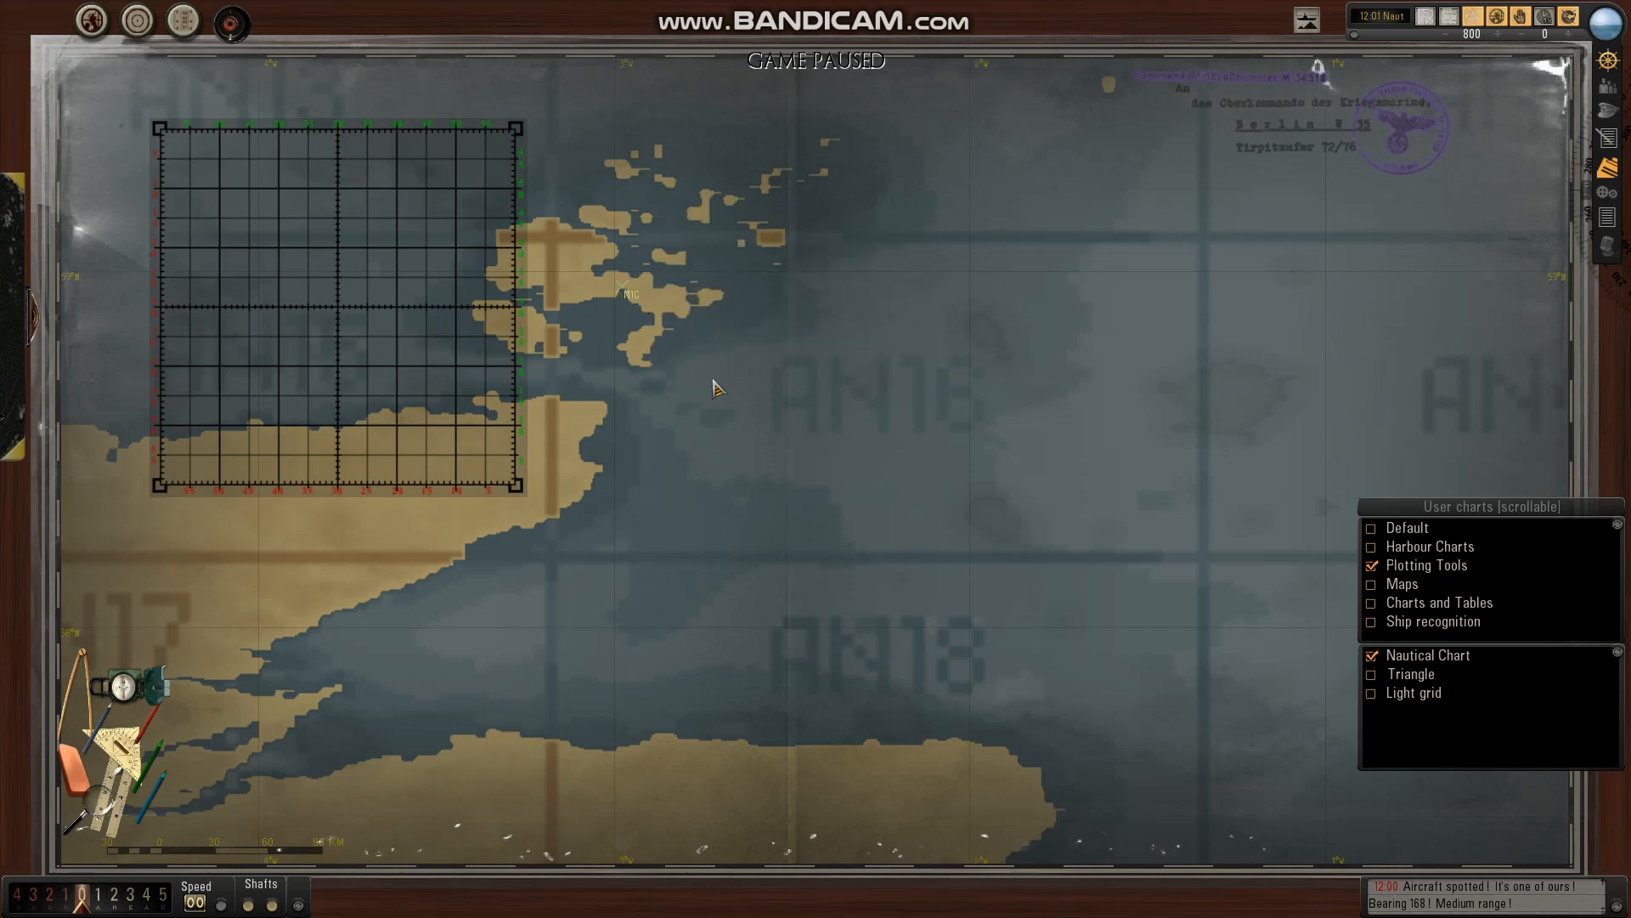
pyautogui.moveTo(668, 421)
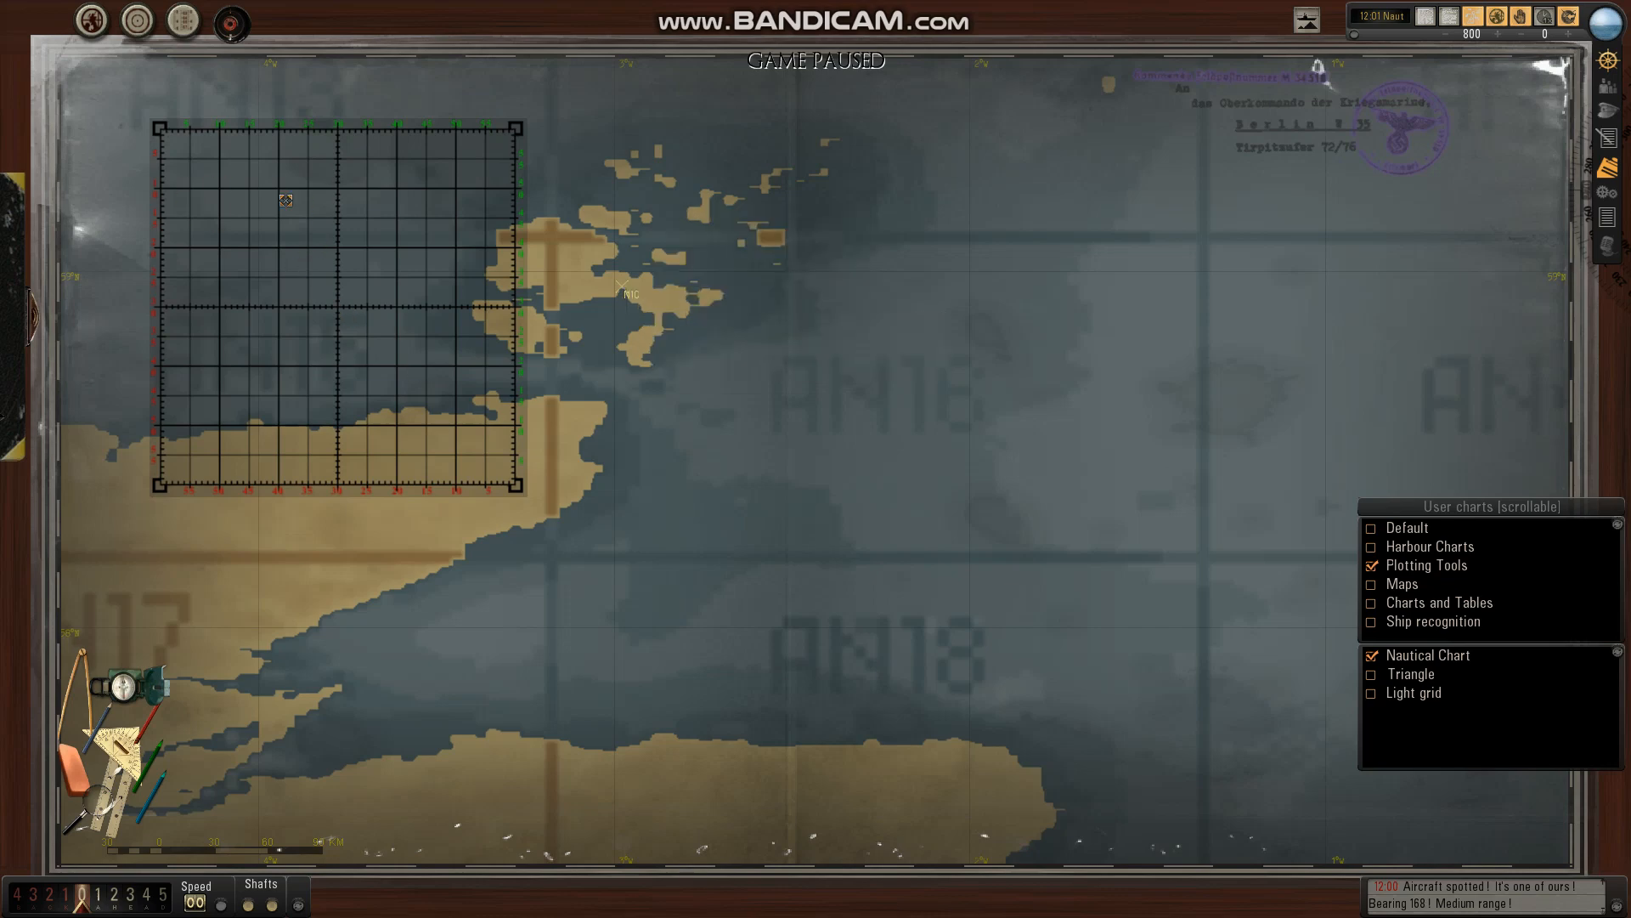
pyautogui.moveTo(448, 334)
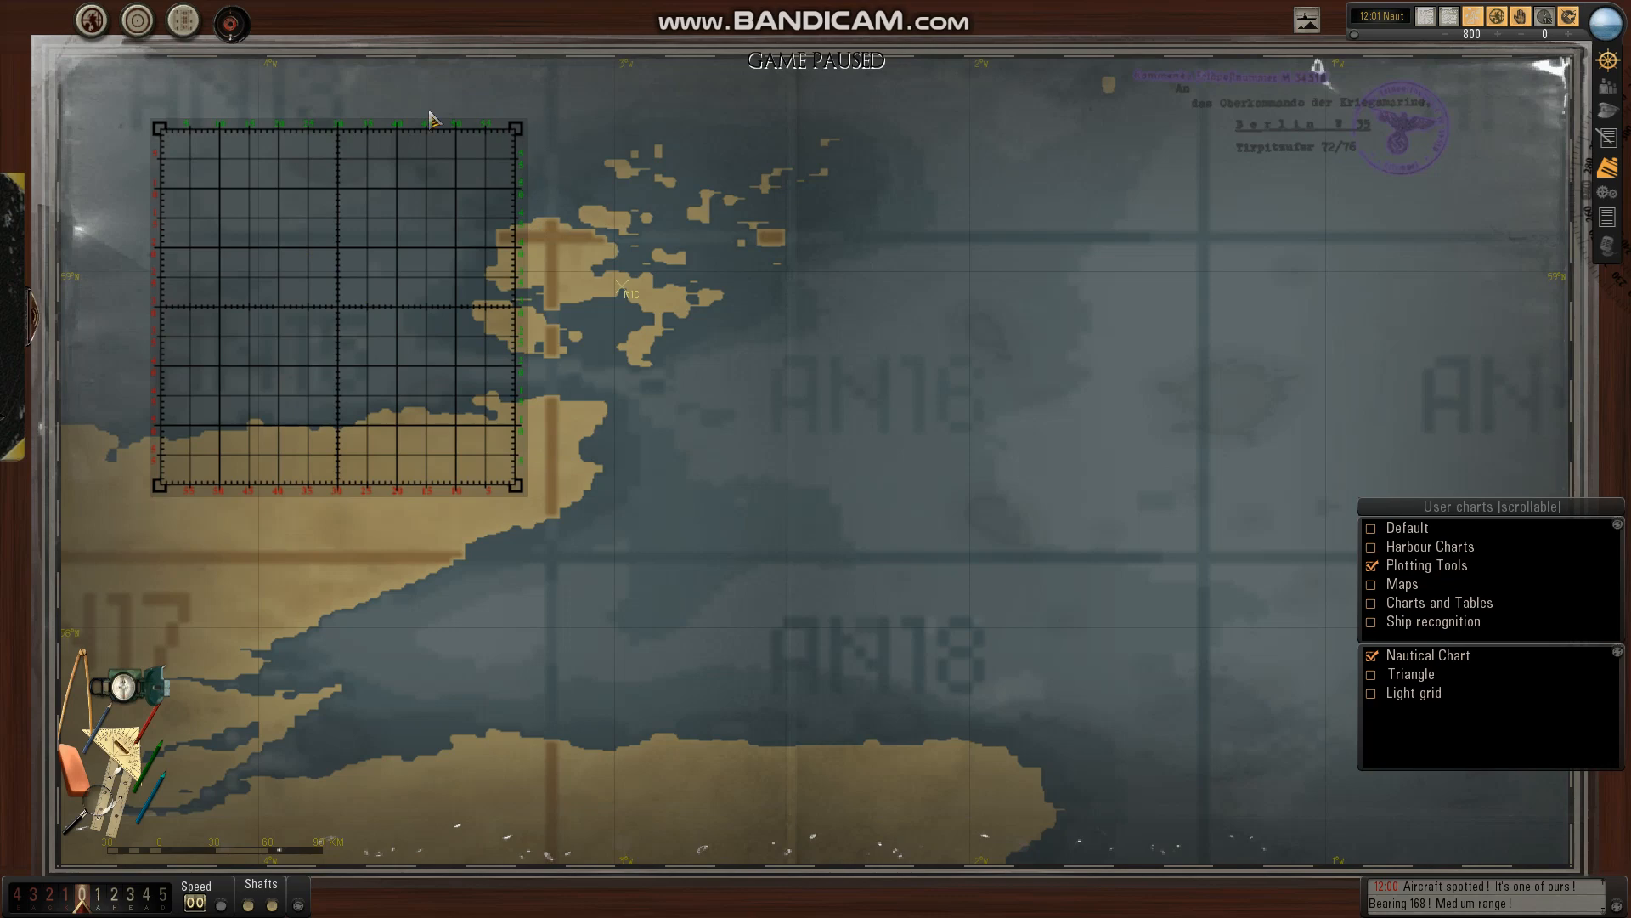
pyautogui.moveTo(520, 375)
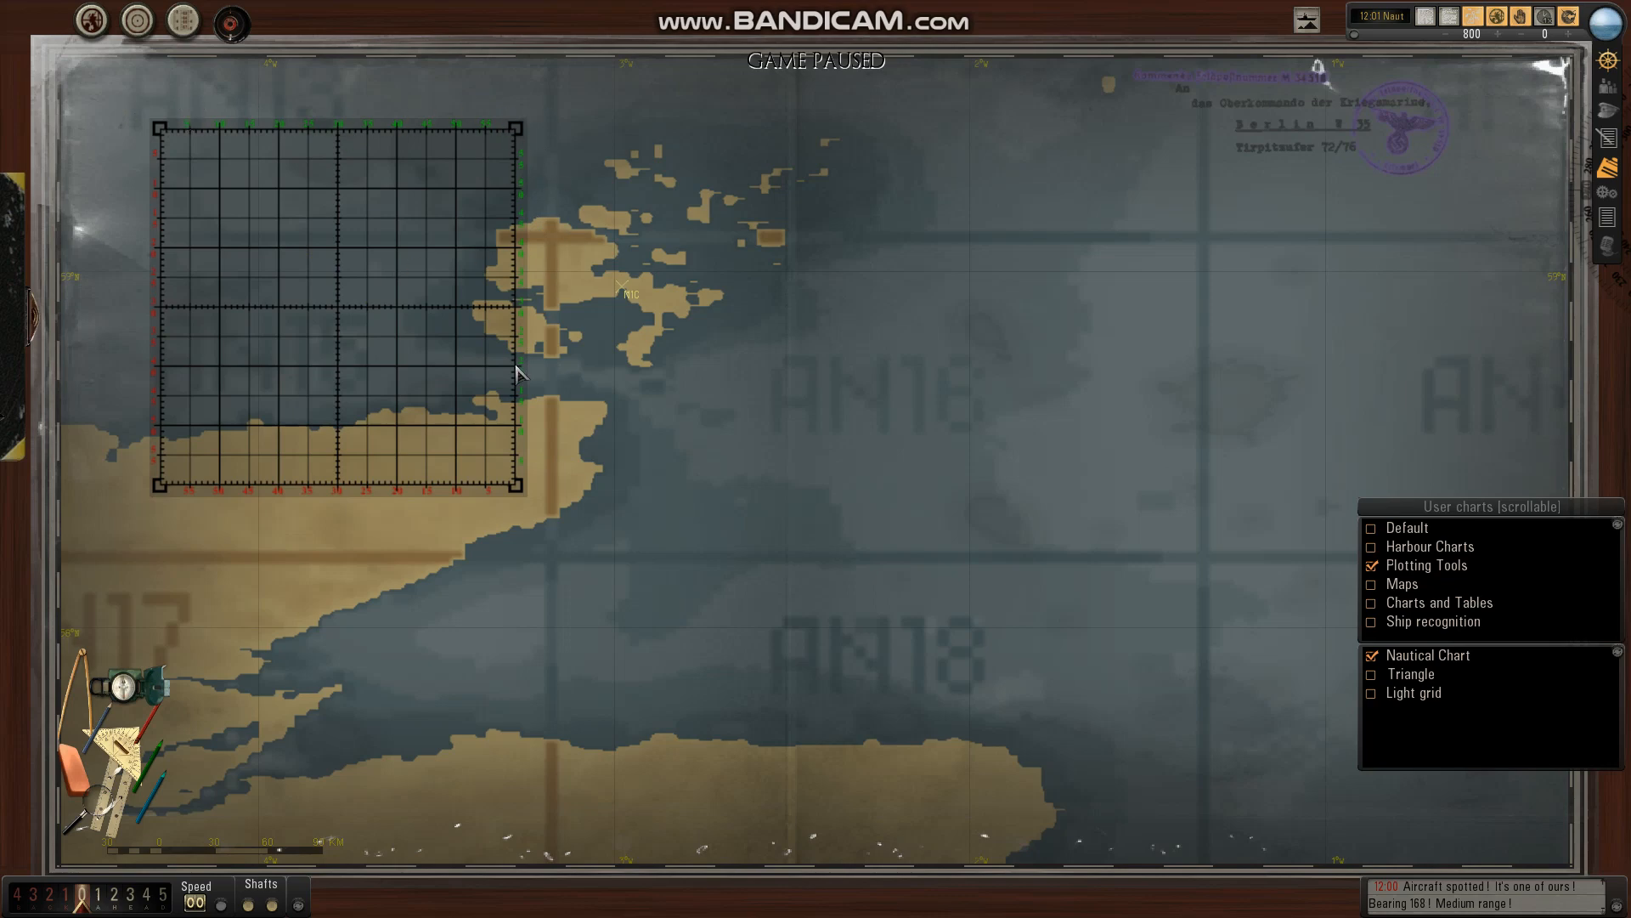
# Step: Drag the plotting grid toward mid-chart, back to the upper left, then mark near AN18
pyautogui.click(310, 295)
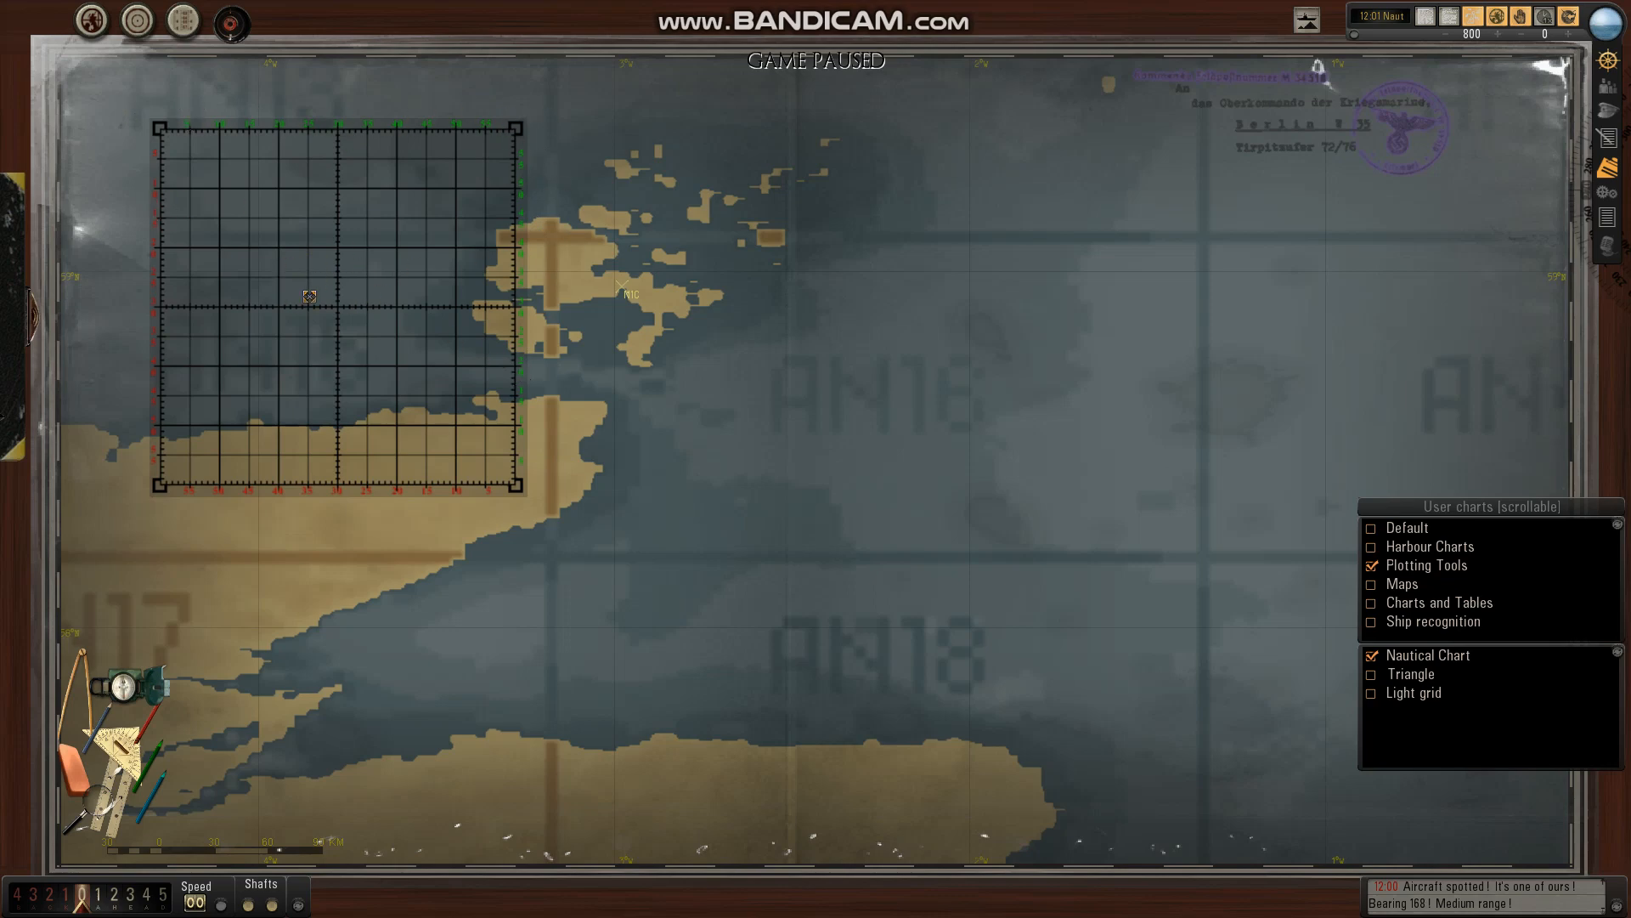
pyautogui.moveTo(310, 296); pyautogui.dragTo(706, 501)
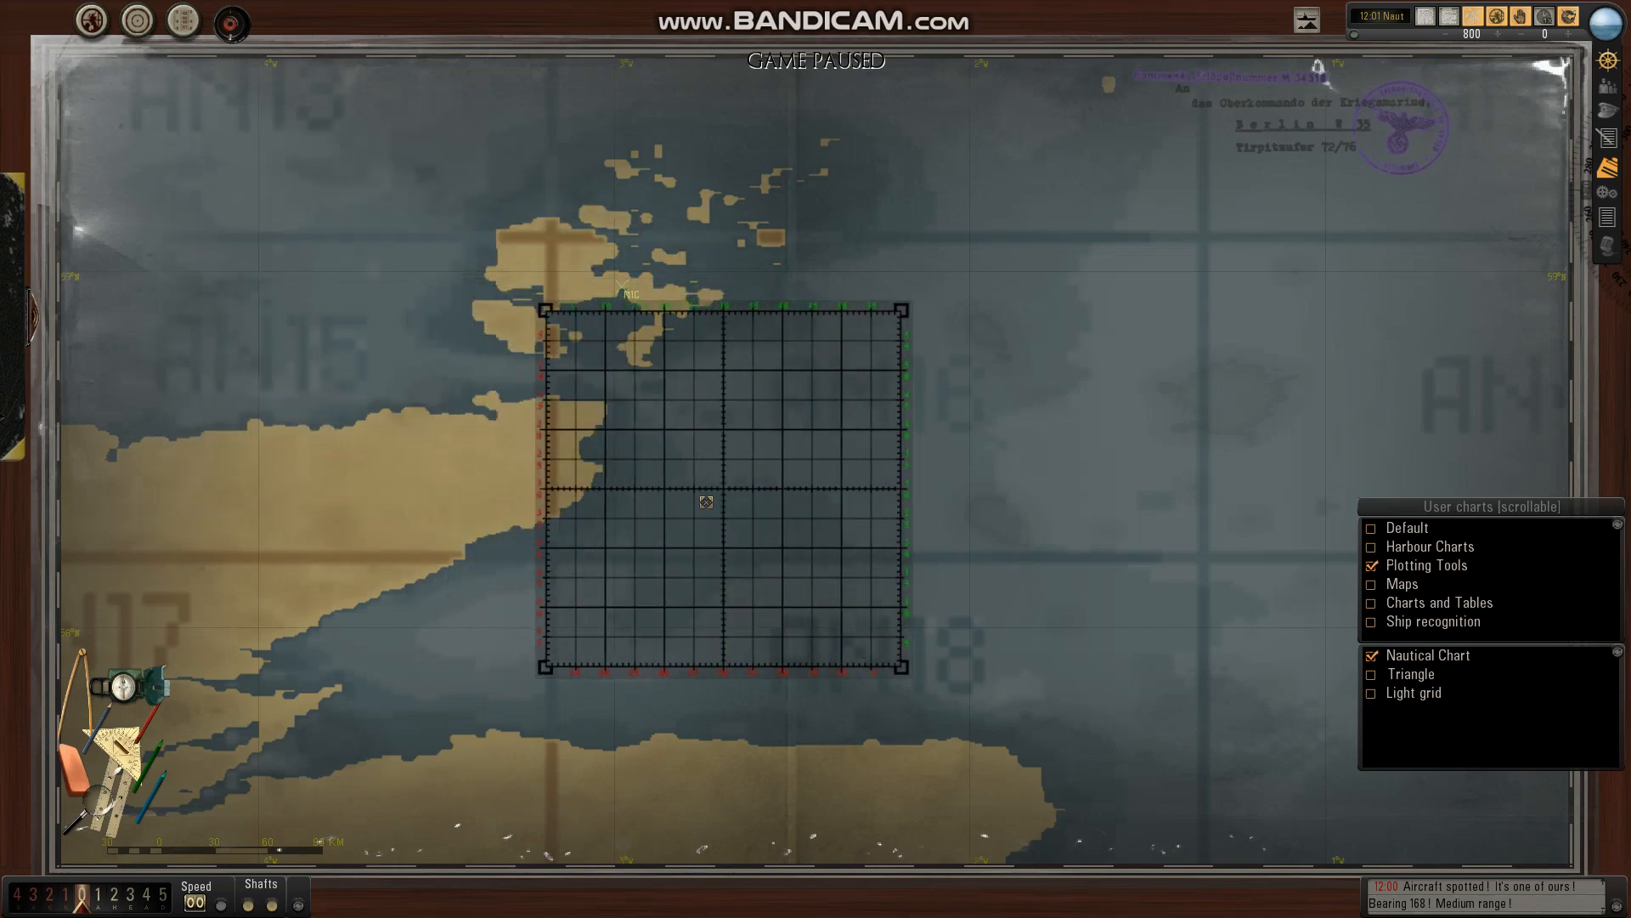
pyautogui.moveTo(705, 501); pyautogui.dragTo(775, 459)
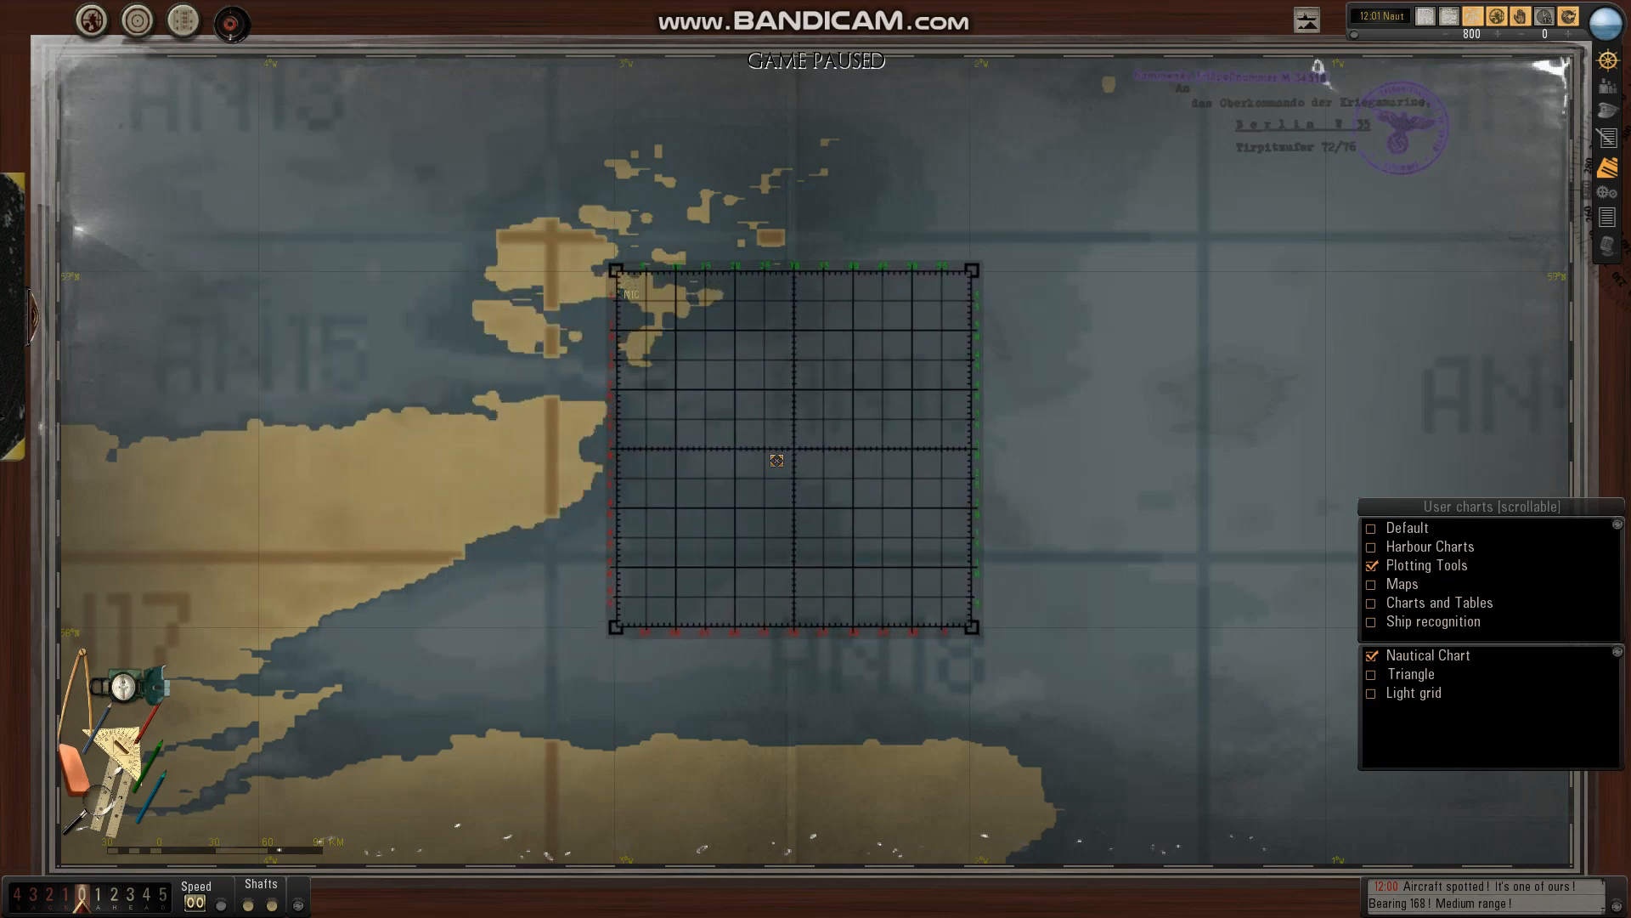
pyautogui.moveTo(877, 515)
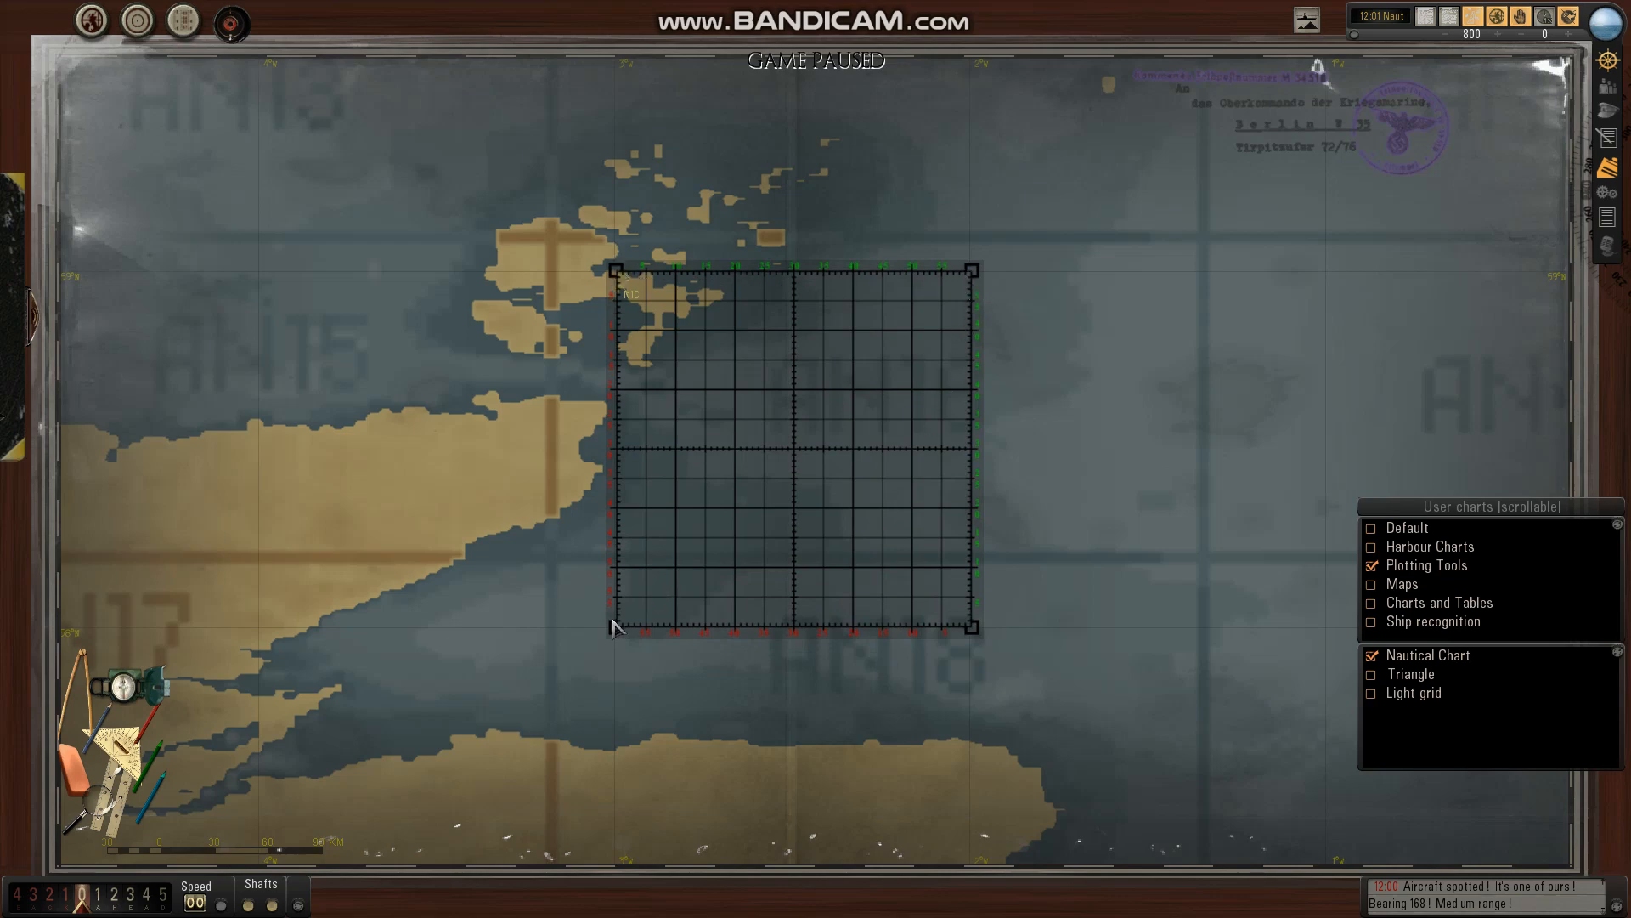
pyautogui.moveTo(1017, 640)
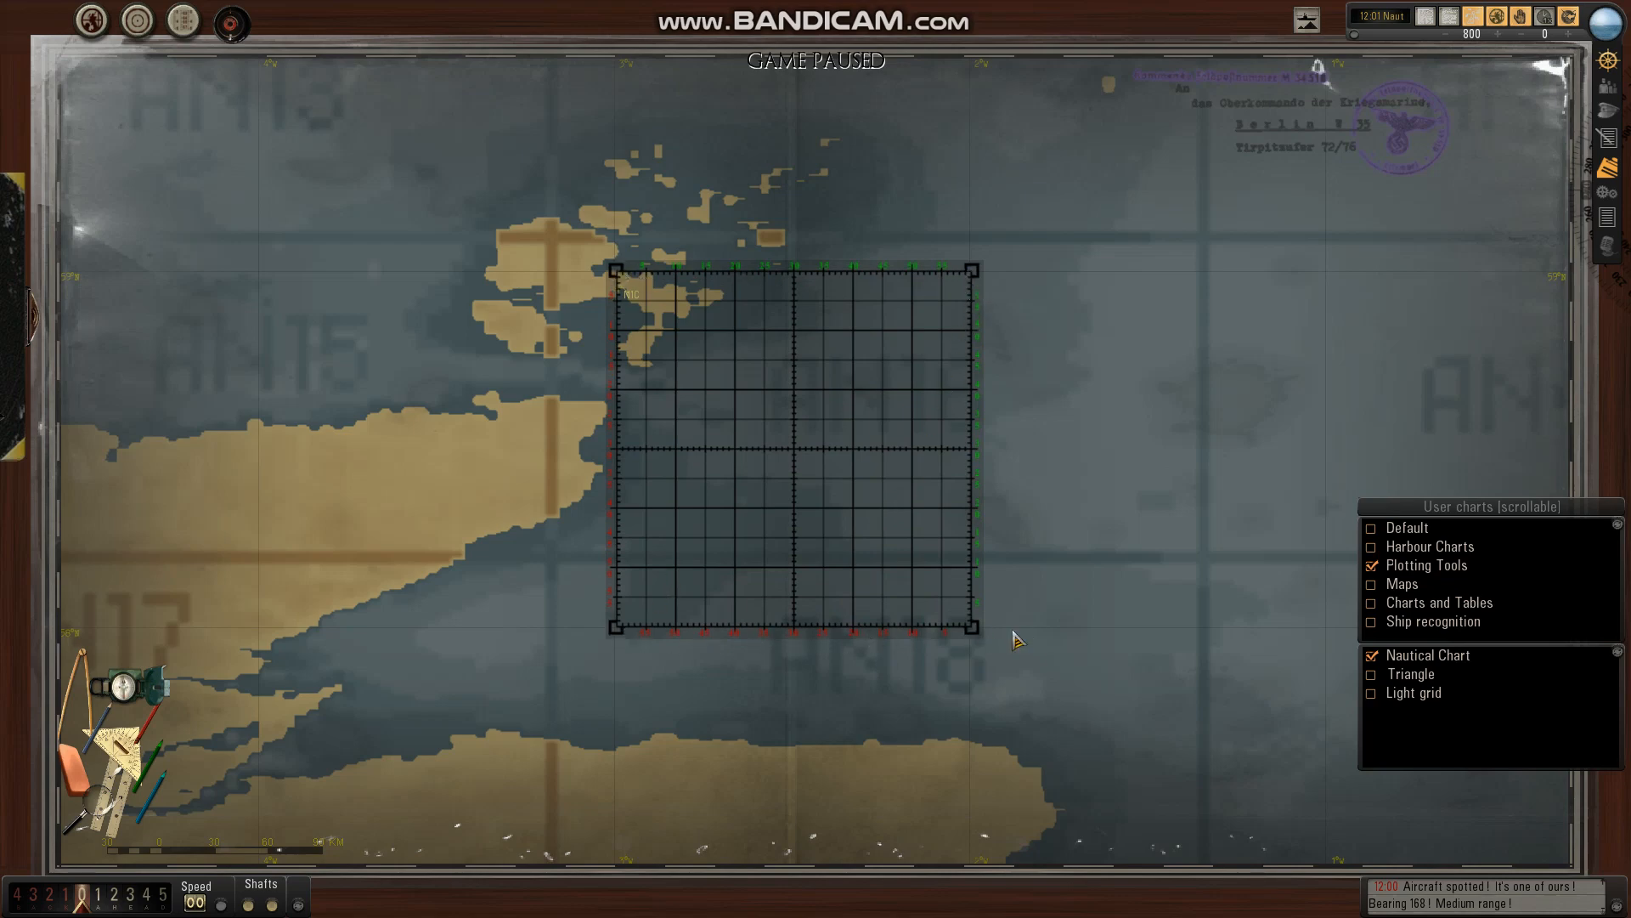
pyautogui.moveTo(796, 437); pyautogui.dragTo(349, 317)
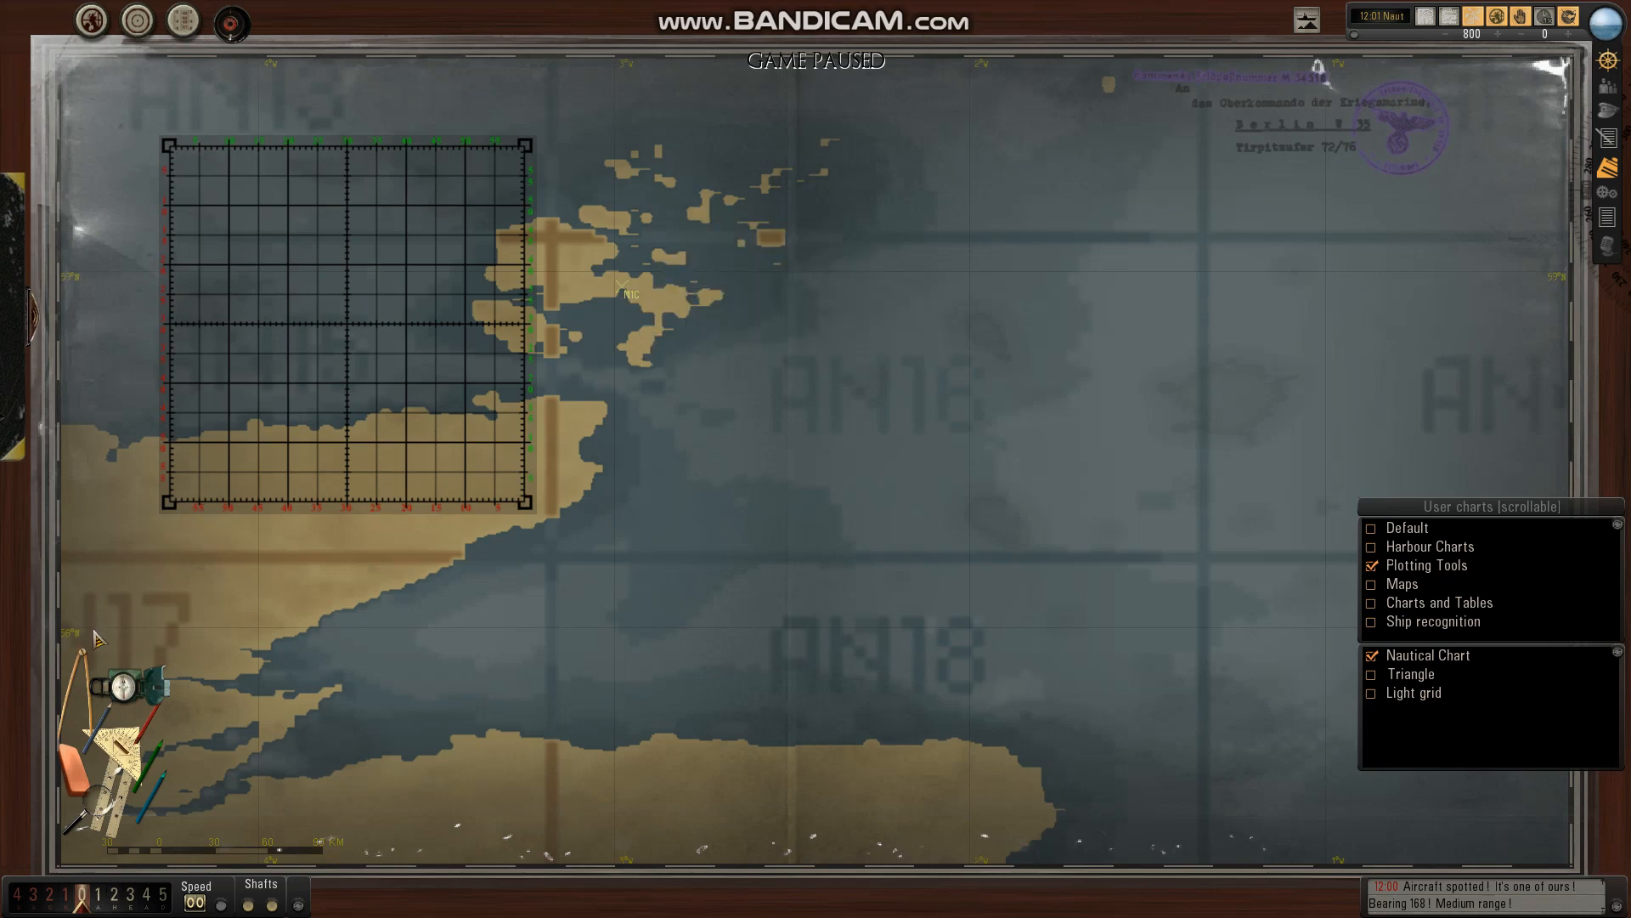
pyautogui.moveTo(993, 80)
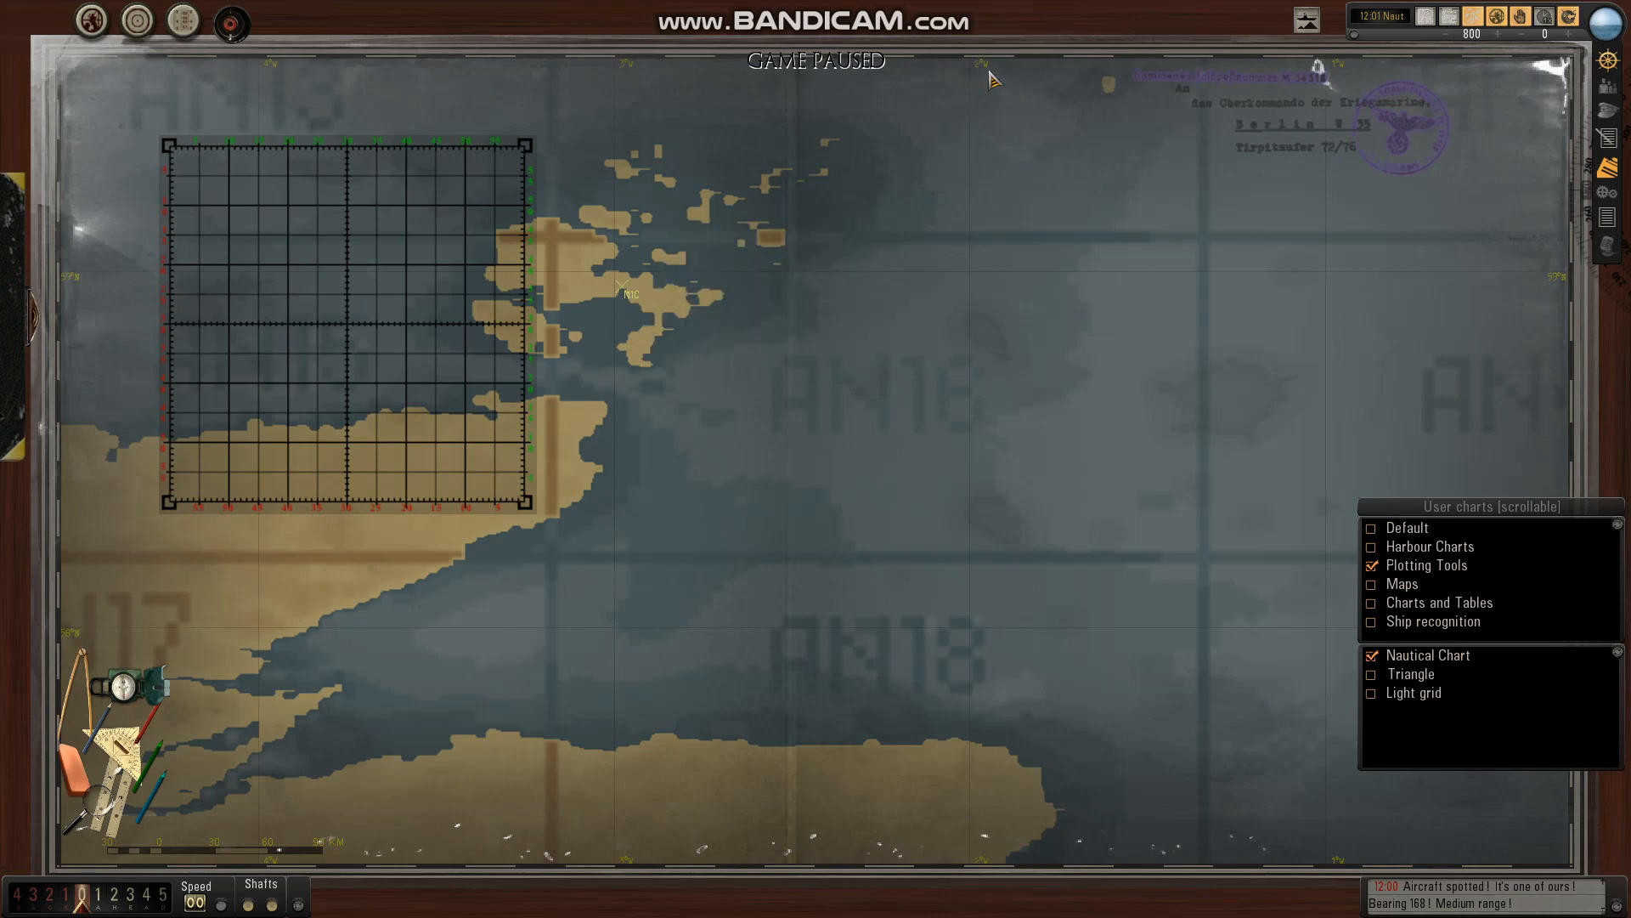
pyautogui.moveTo(939, 292)
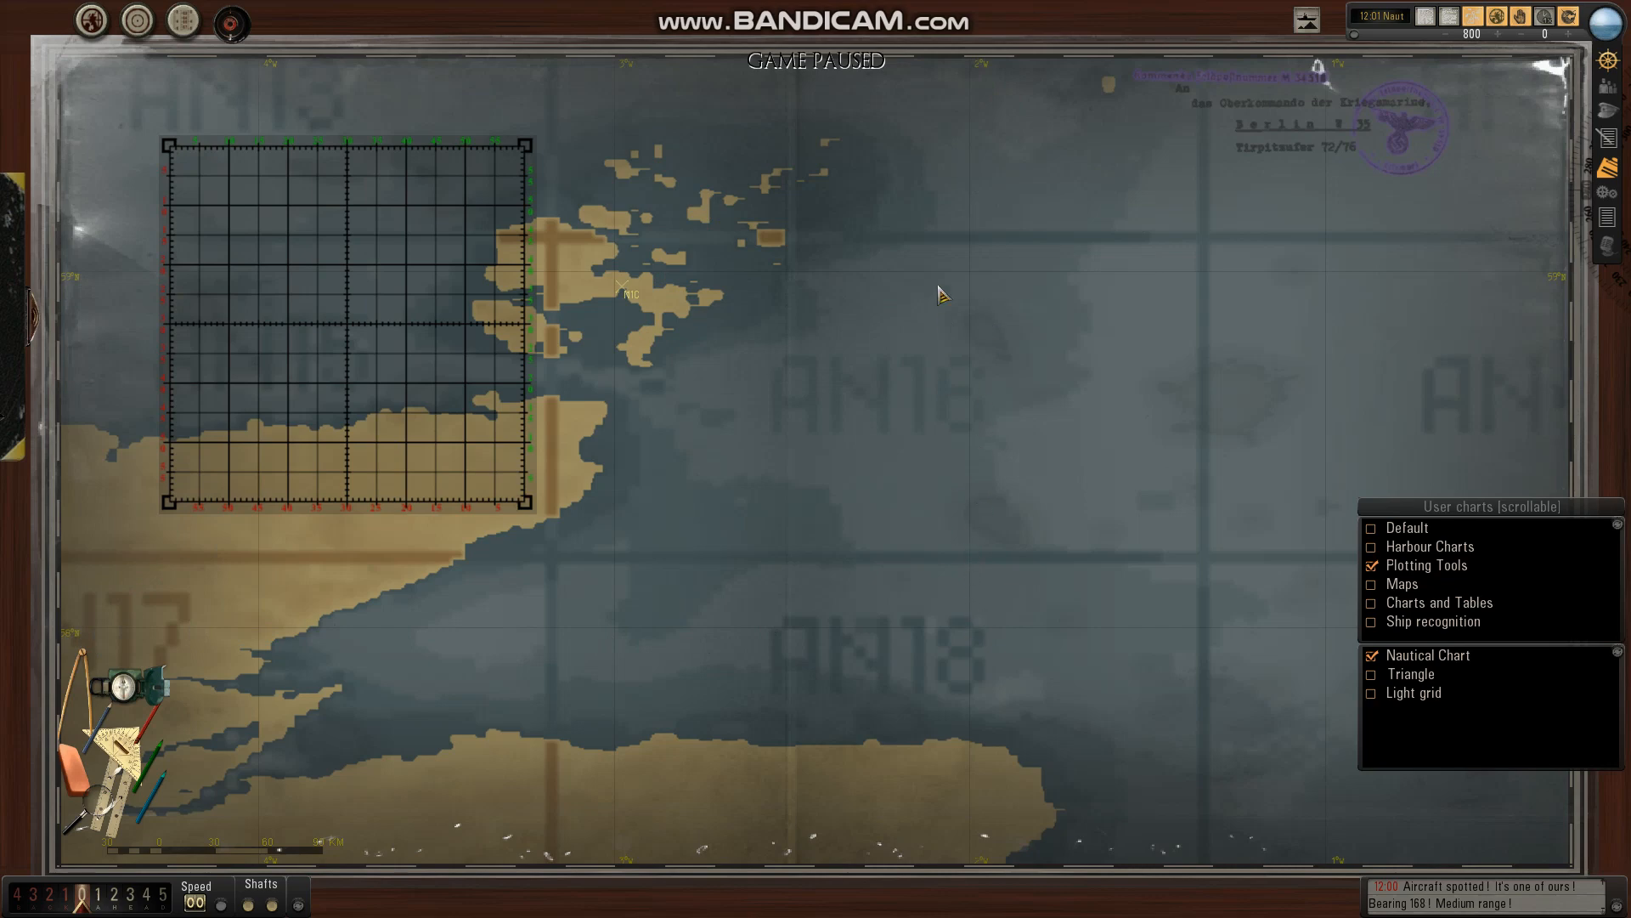
pyautogui.moveTo(152, 738)
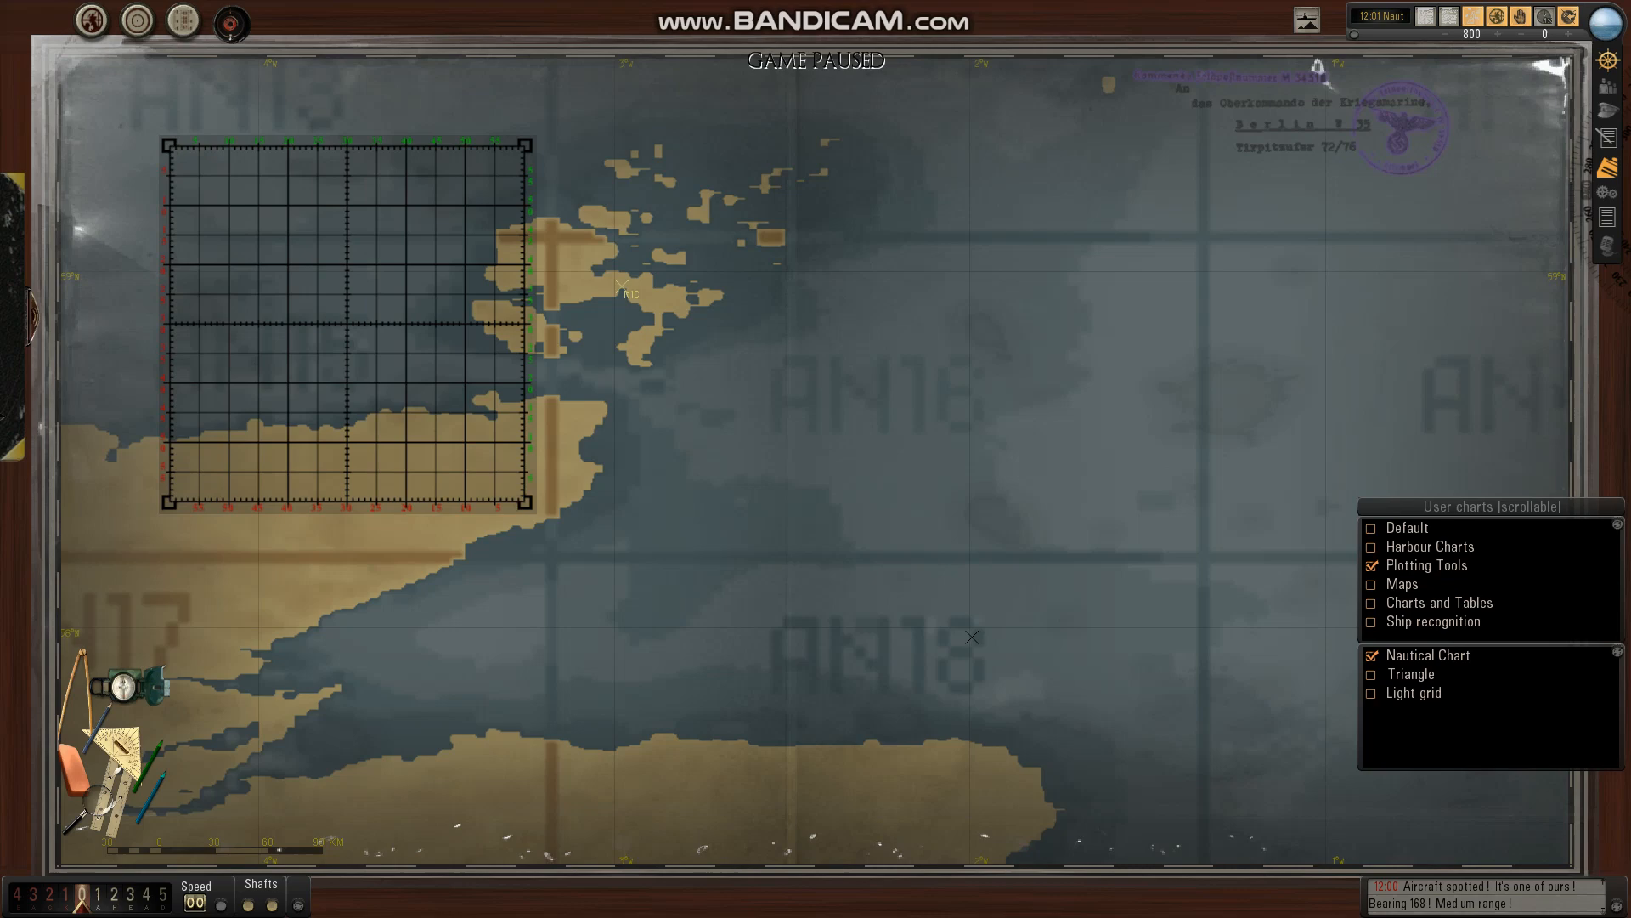
pyautogui.click(972, 637)
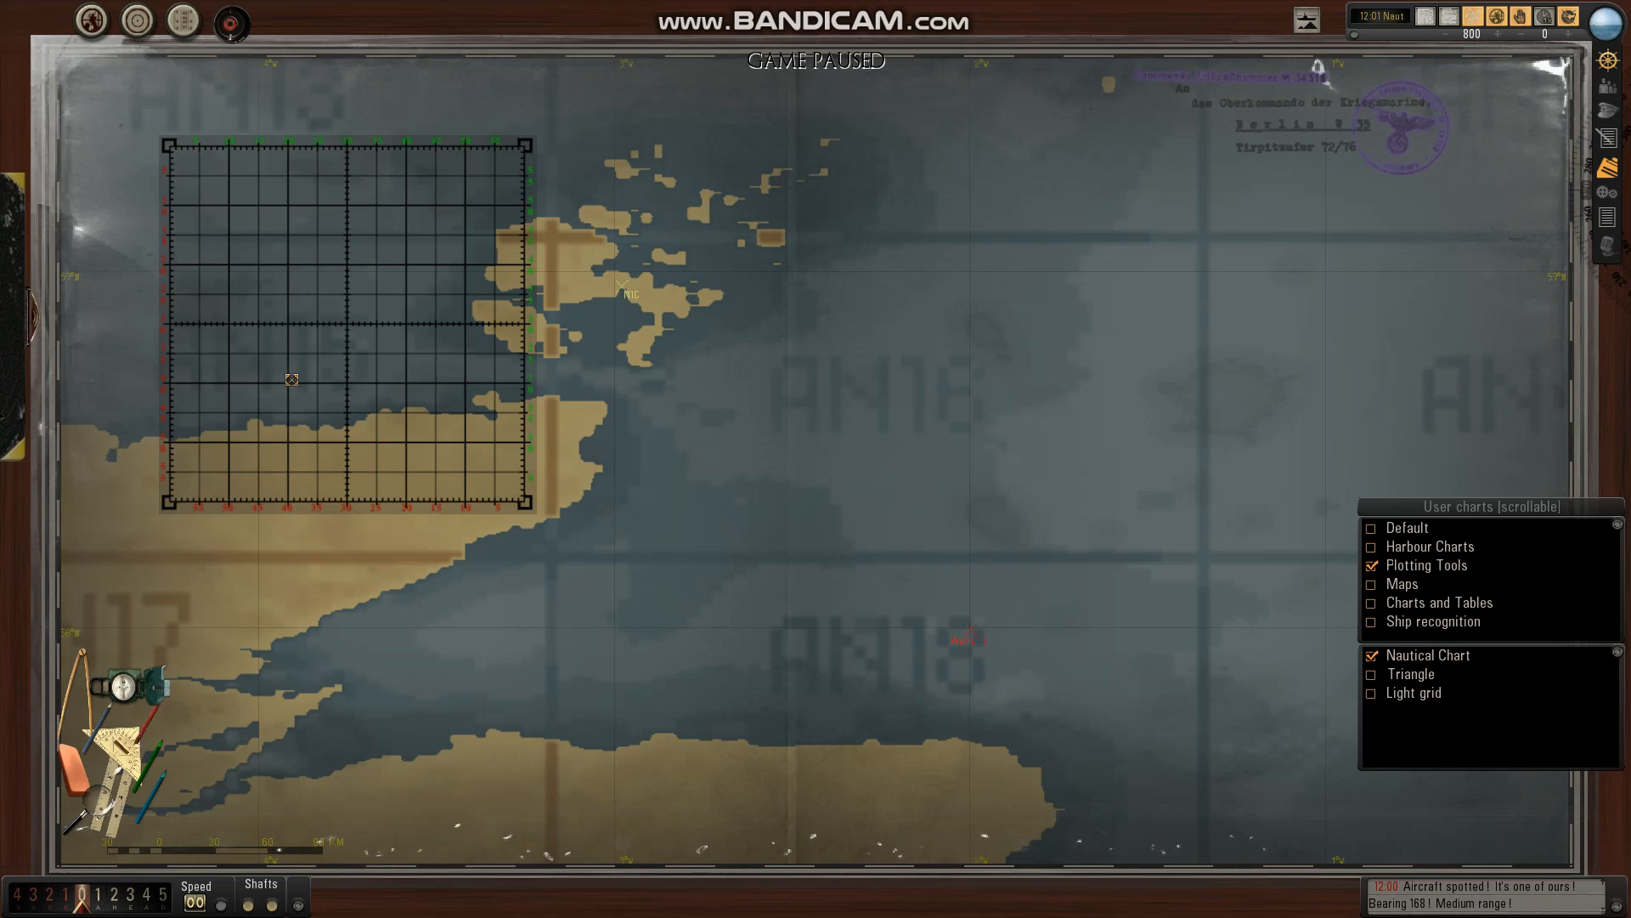
pyautogui.moveTo(983, 163)
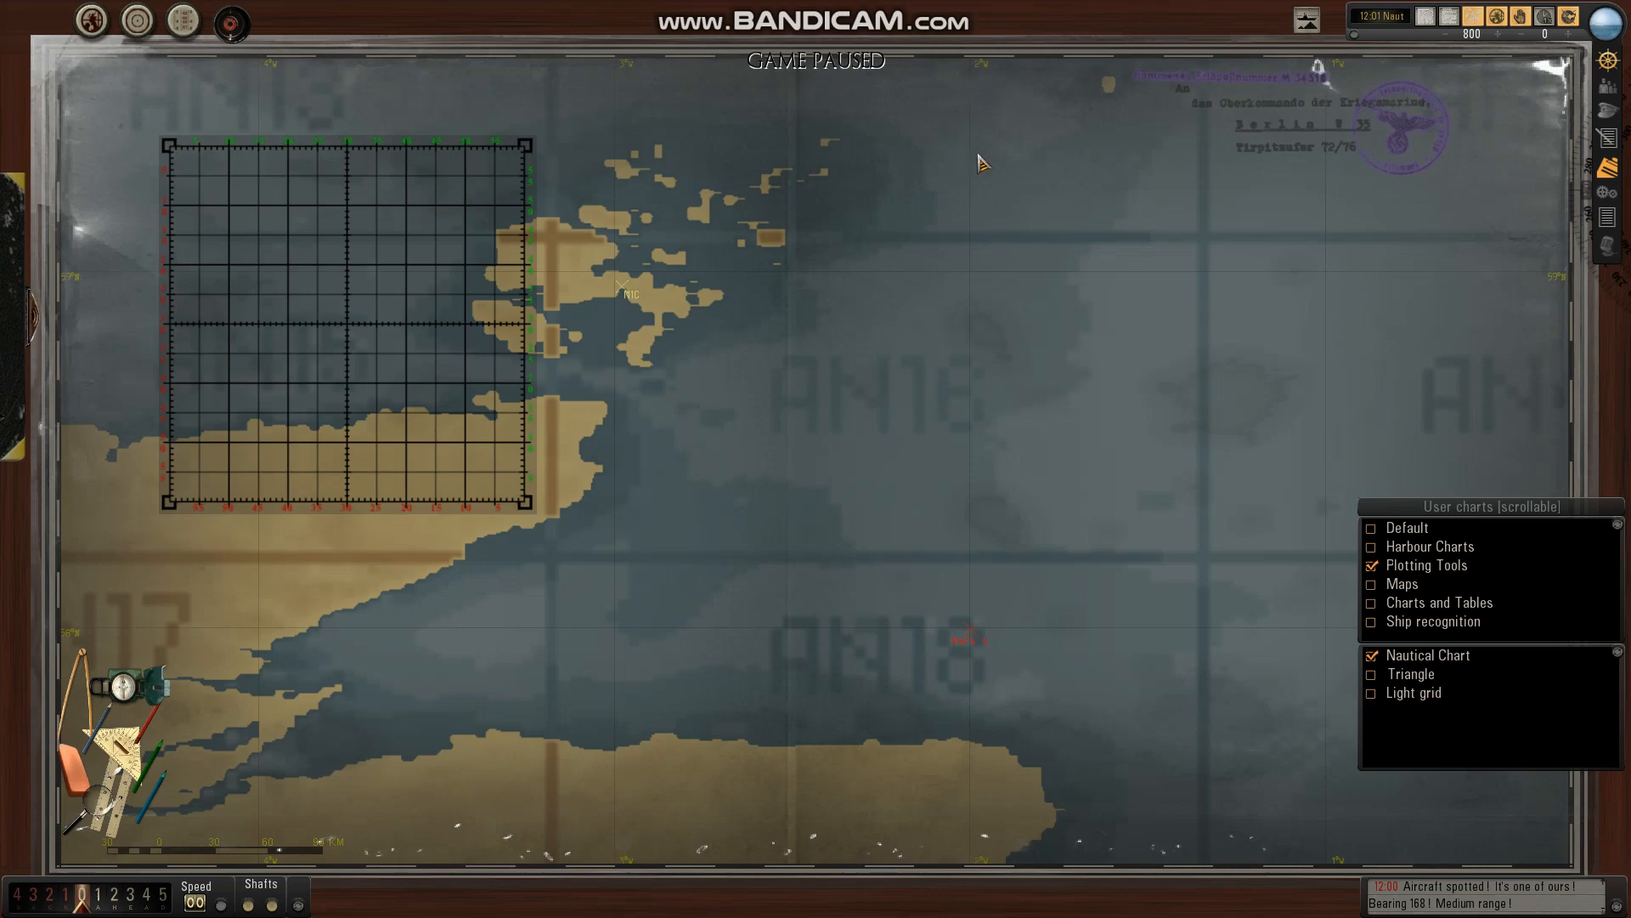
pyautogui.moveTo(980, 206)
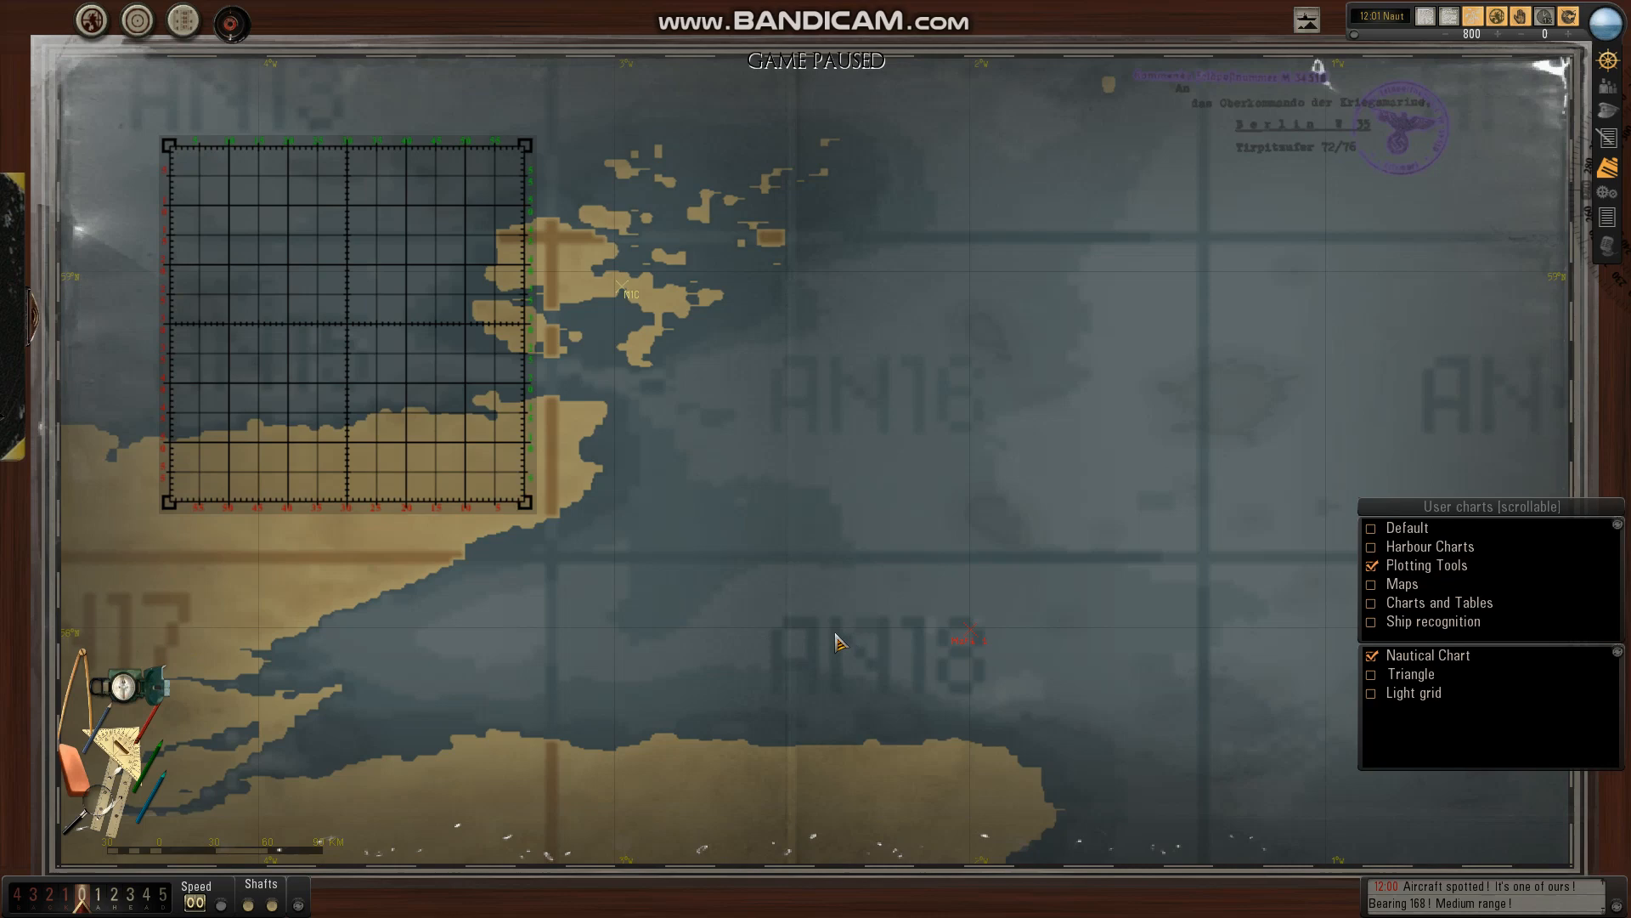
pyautogui.moveTo(806, 475)
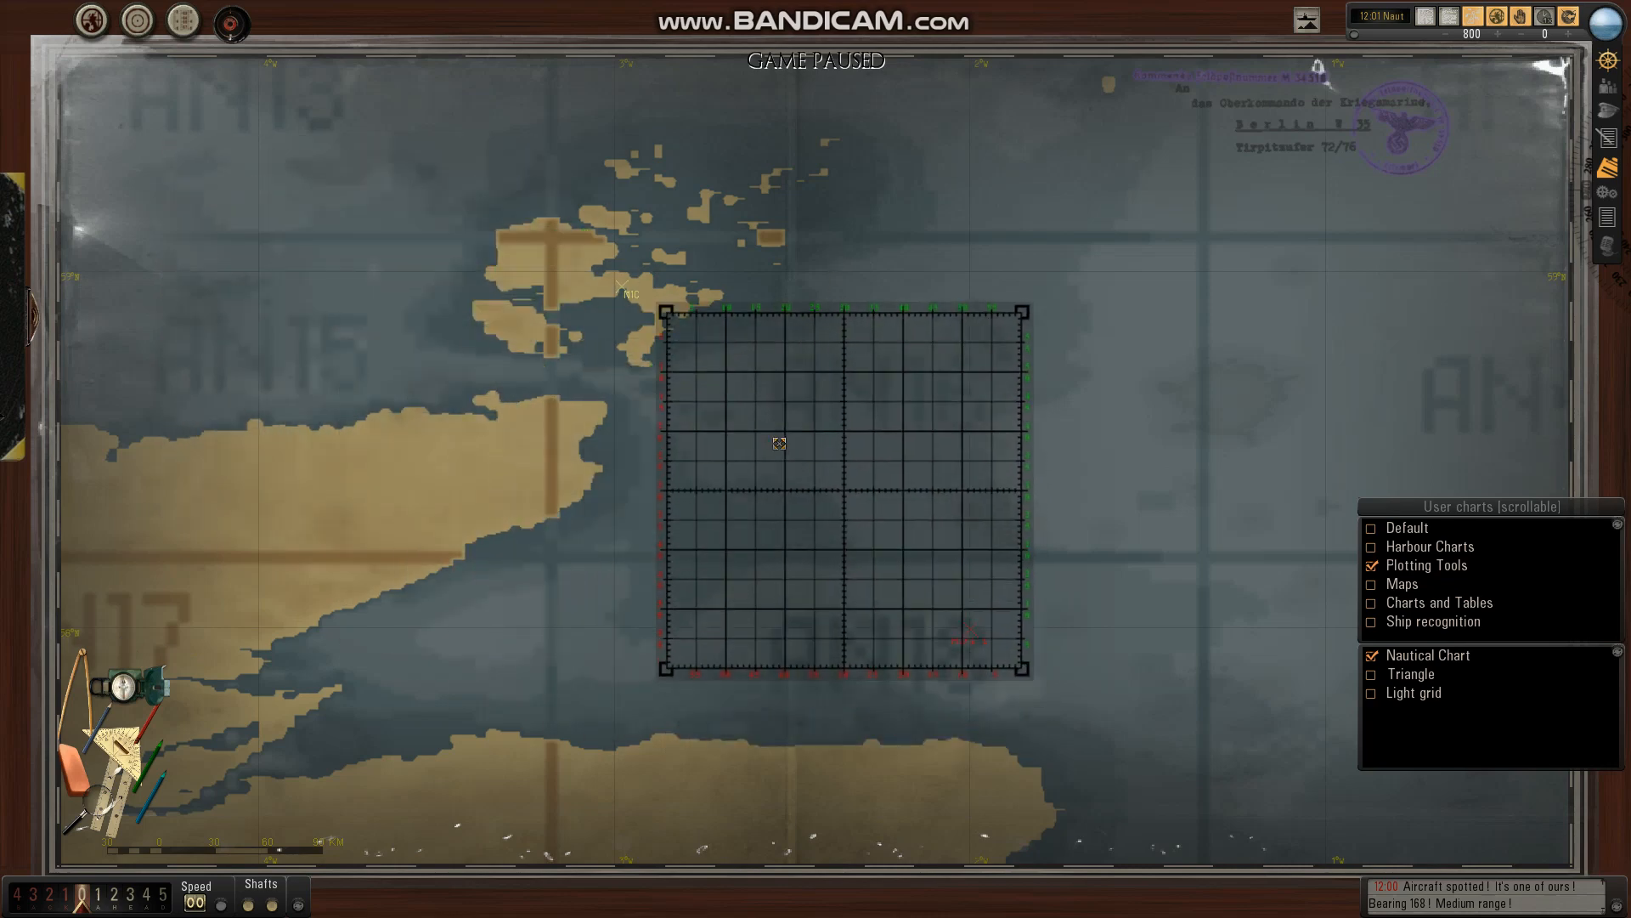
# Step: Nudge the plotting grid up and left over the islands, then shift it slightly right
pyautogui.moveTo(780, 444); pyautogui.dragTo(724, 402)
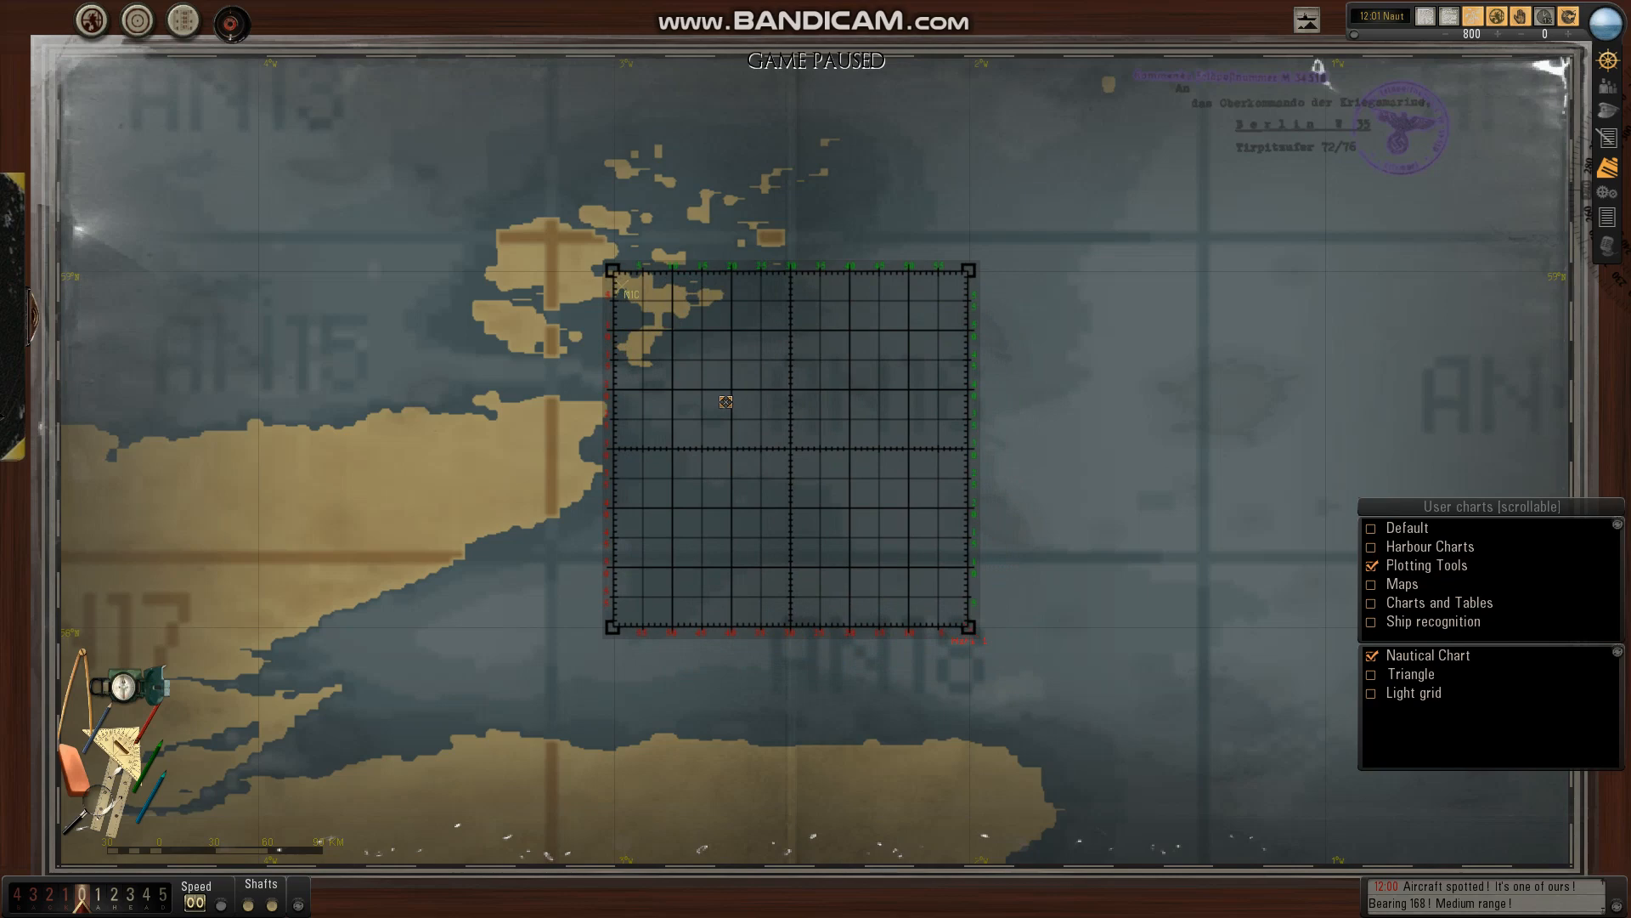
pyautogui.moveTo(965, 638)
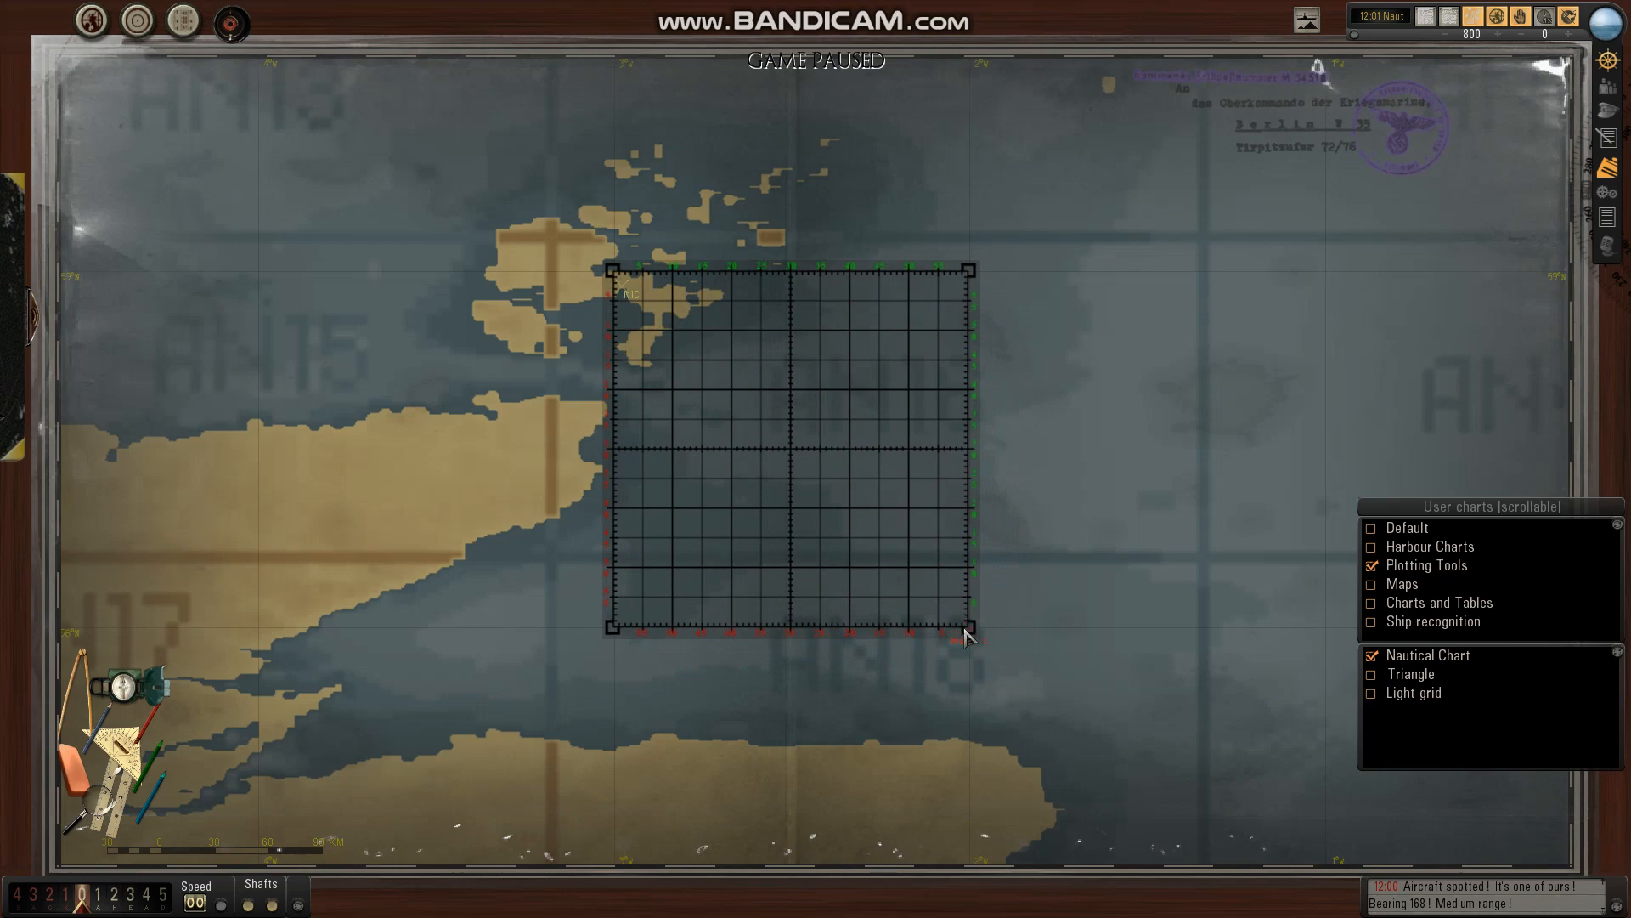
pyautogui.moveTo(793, 269)
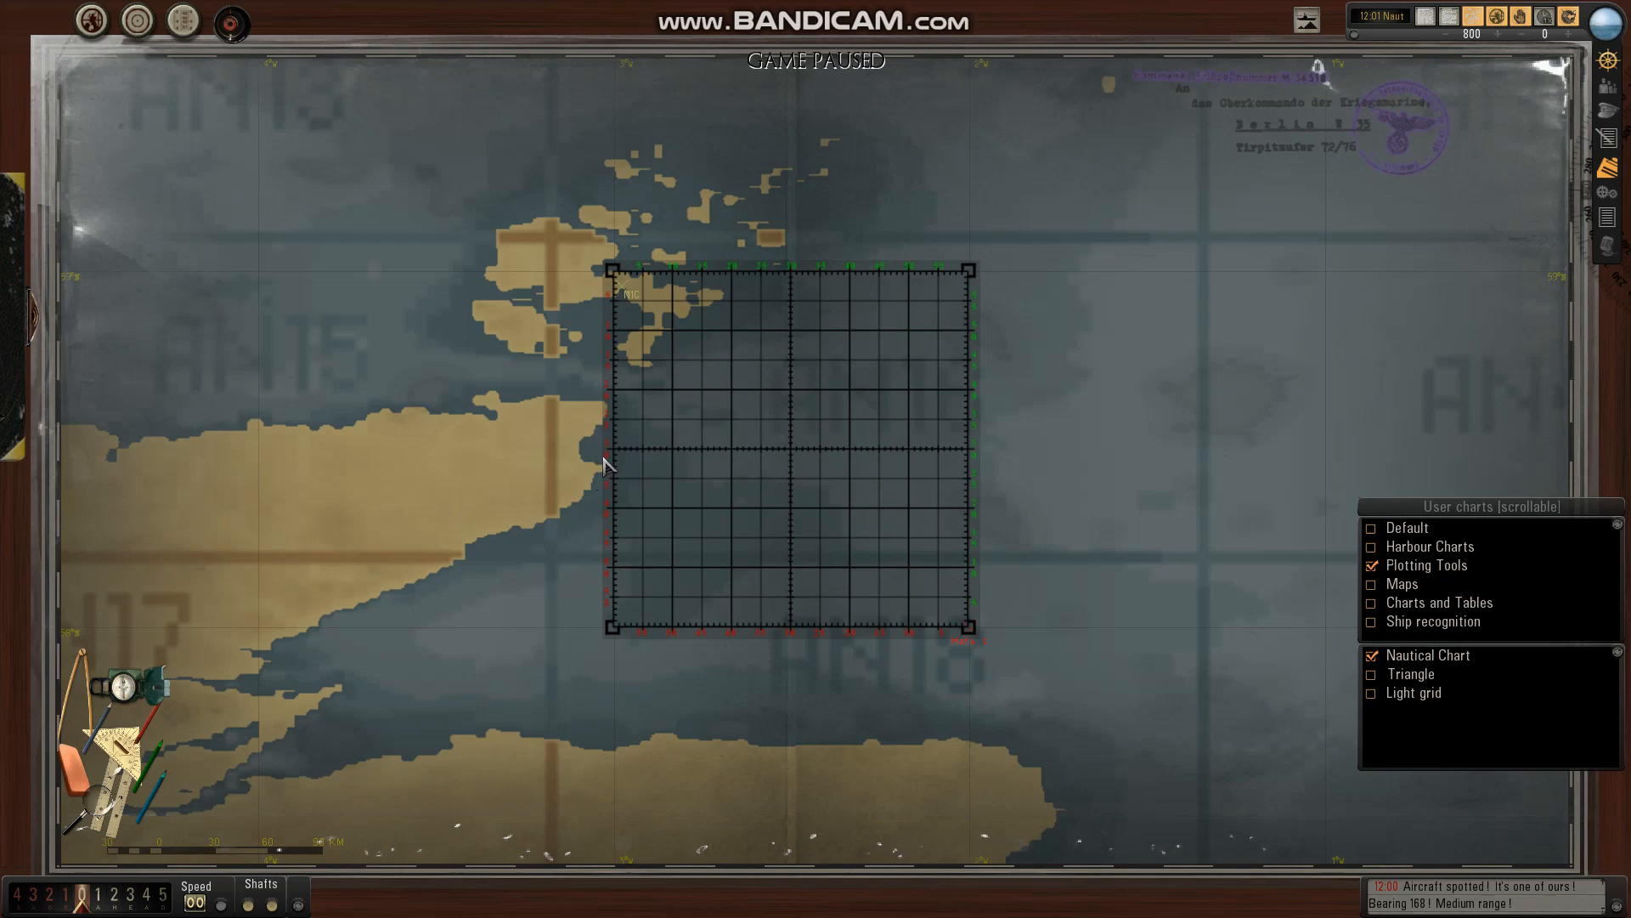
pyautogui.moveTo(613, 448); pyautogui.dragTo(754, 458)
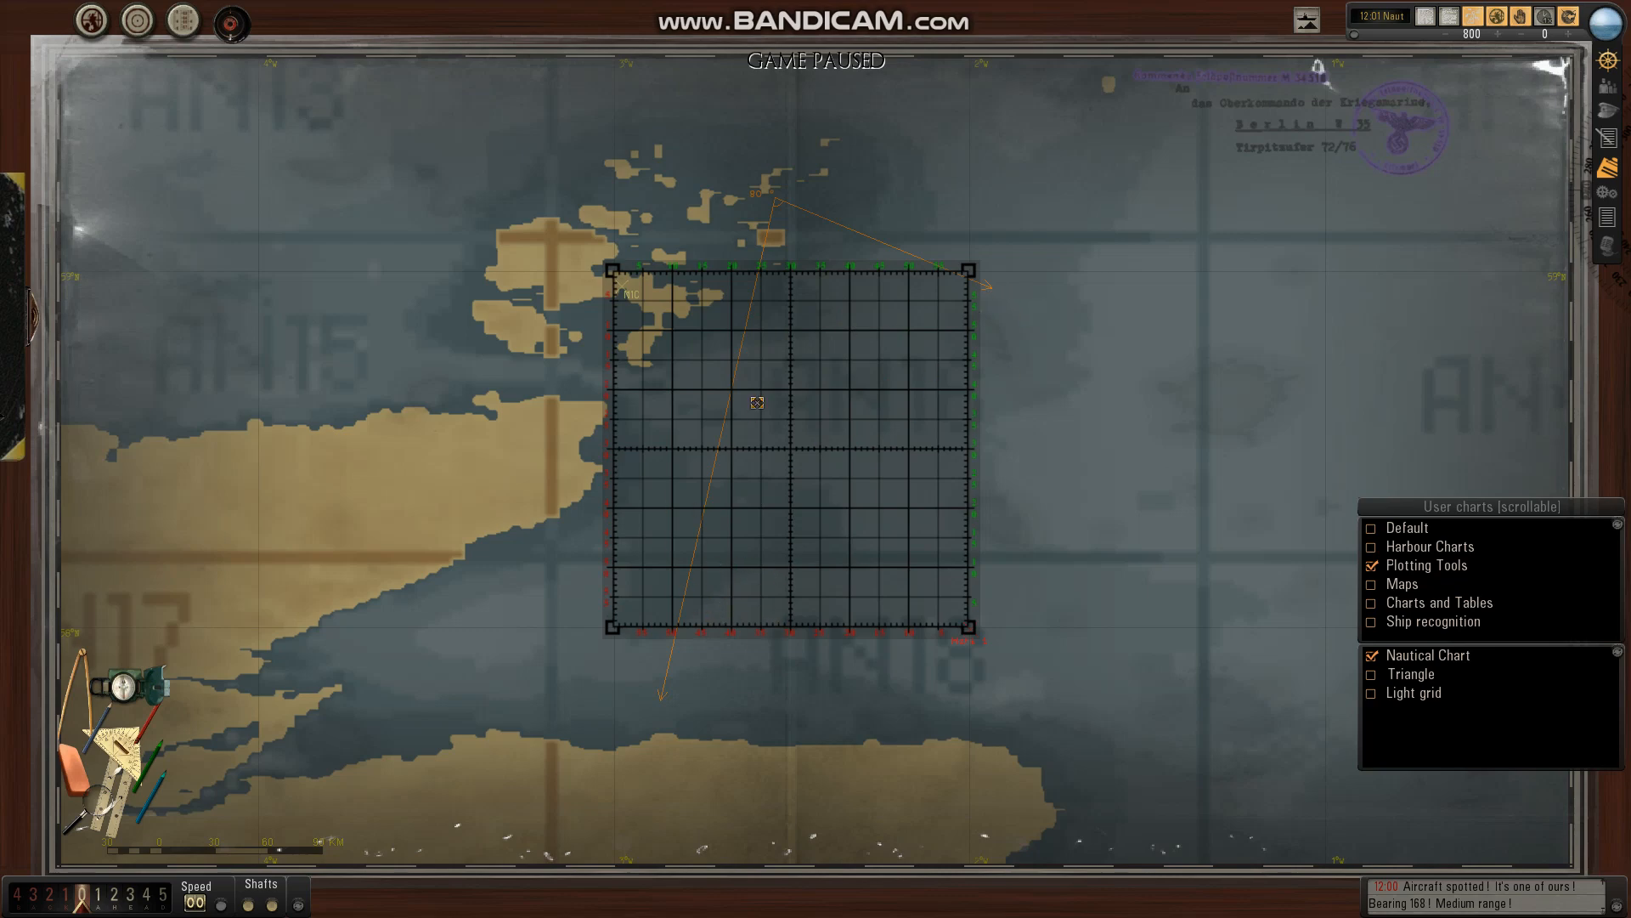
pyautogui.moveTo(562, 622)
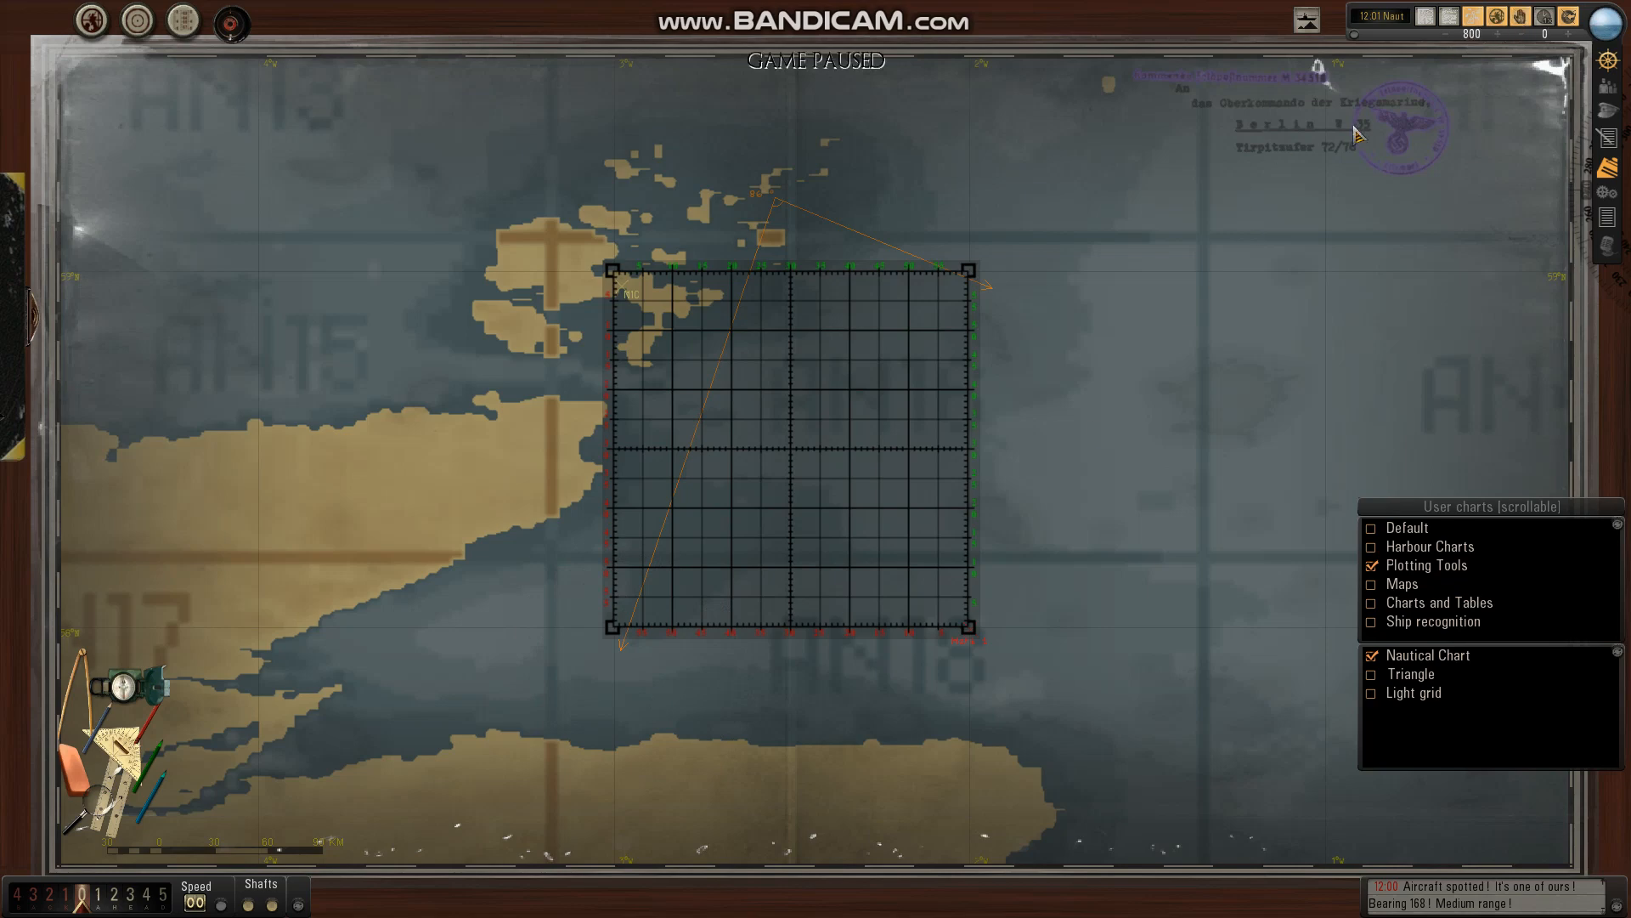
pyautogui.moveTo(744, 279)
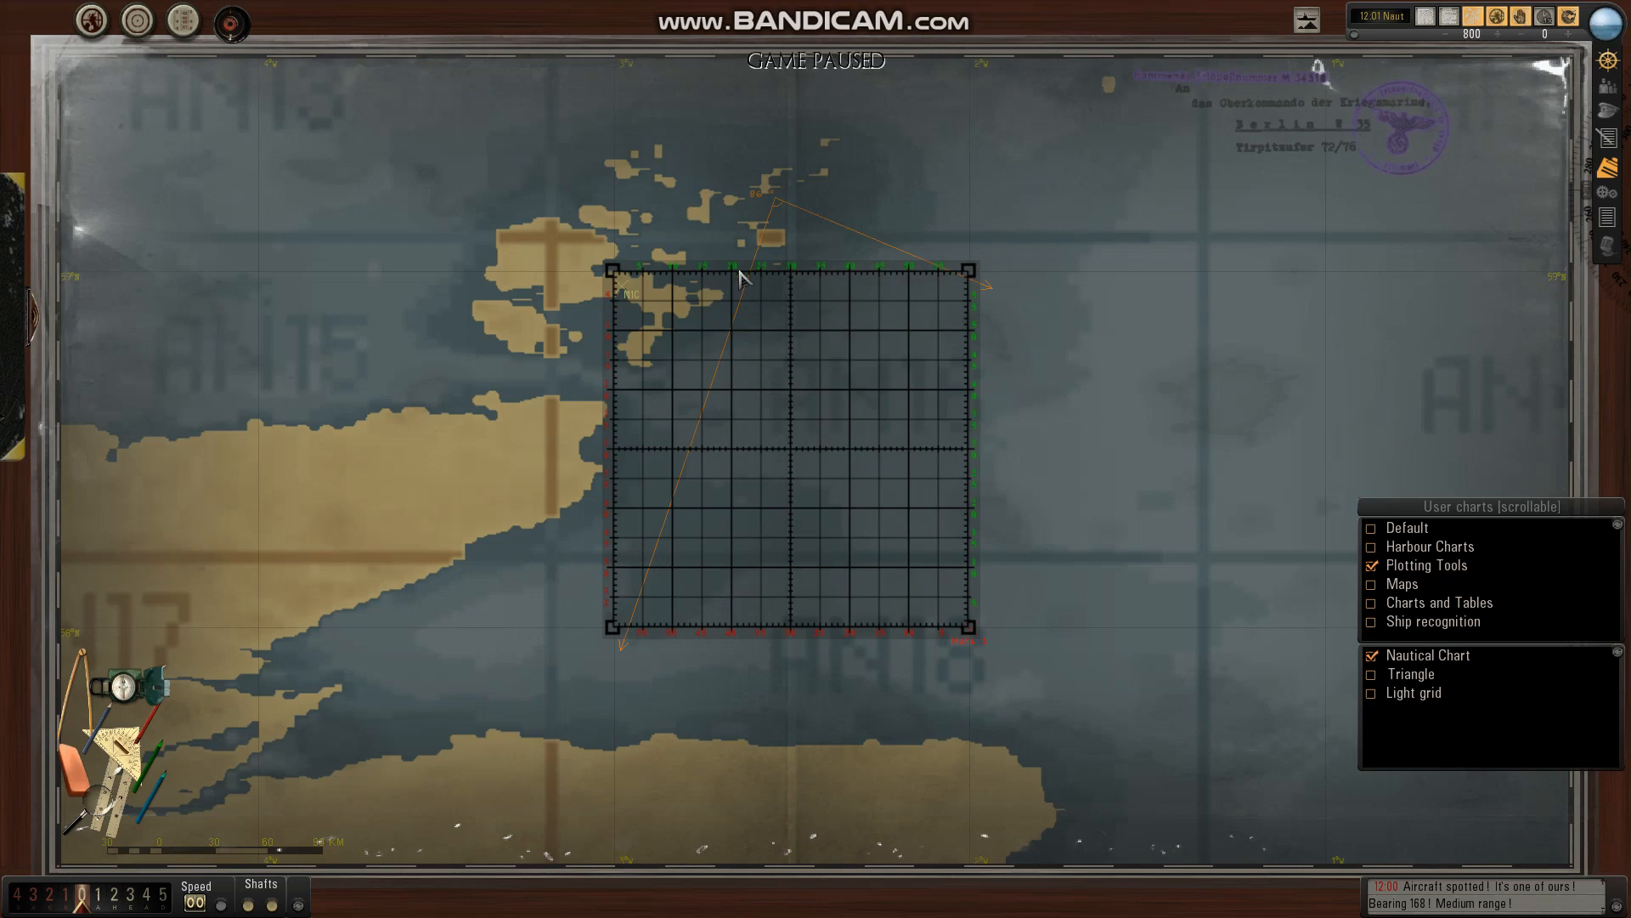
pyautogui.moveTo(1004, 295)
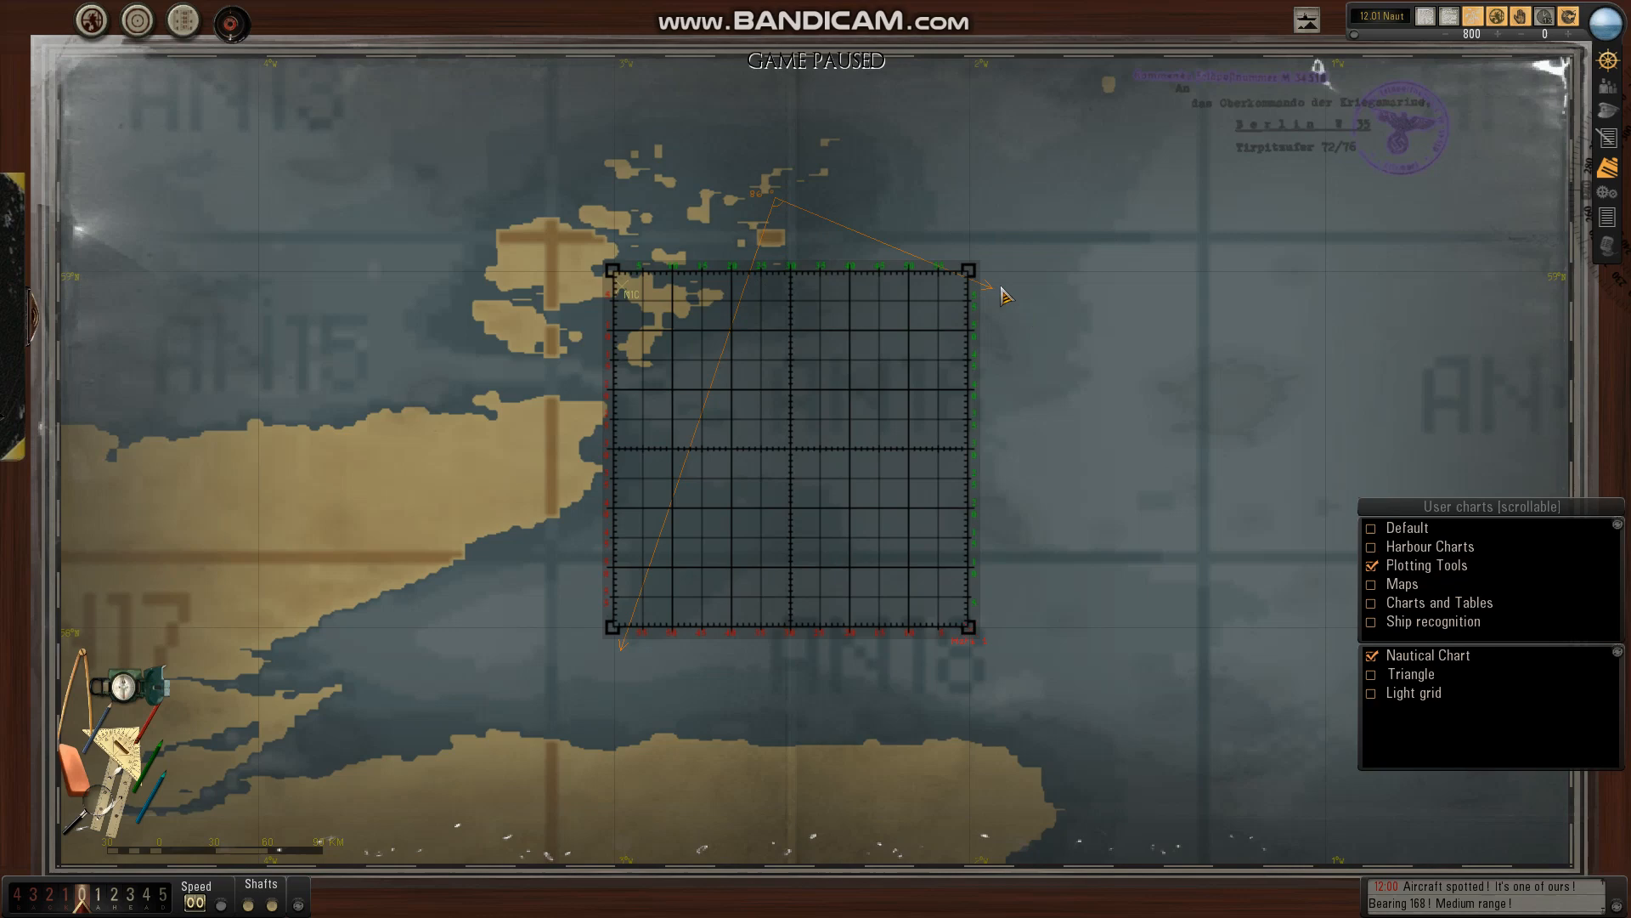
pyautogui.moveTo(555, 589)
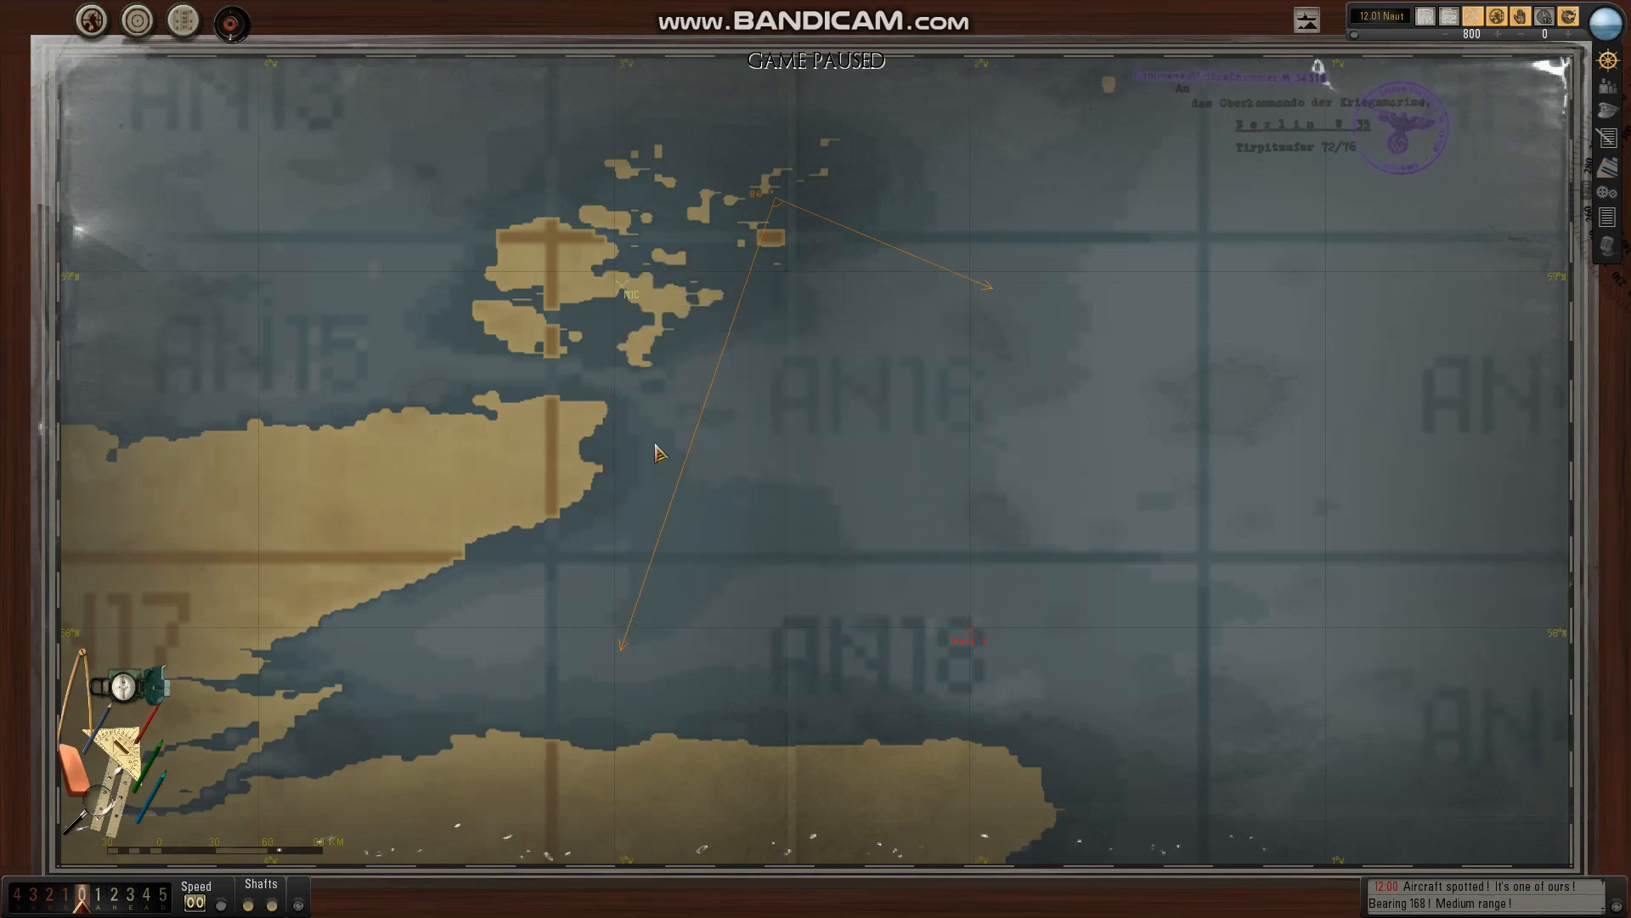
pyautogui.moveTo(885, 486)
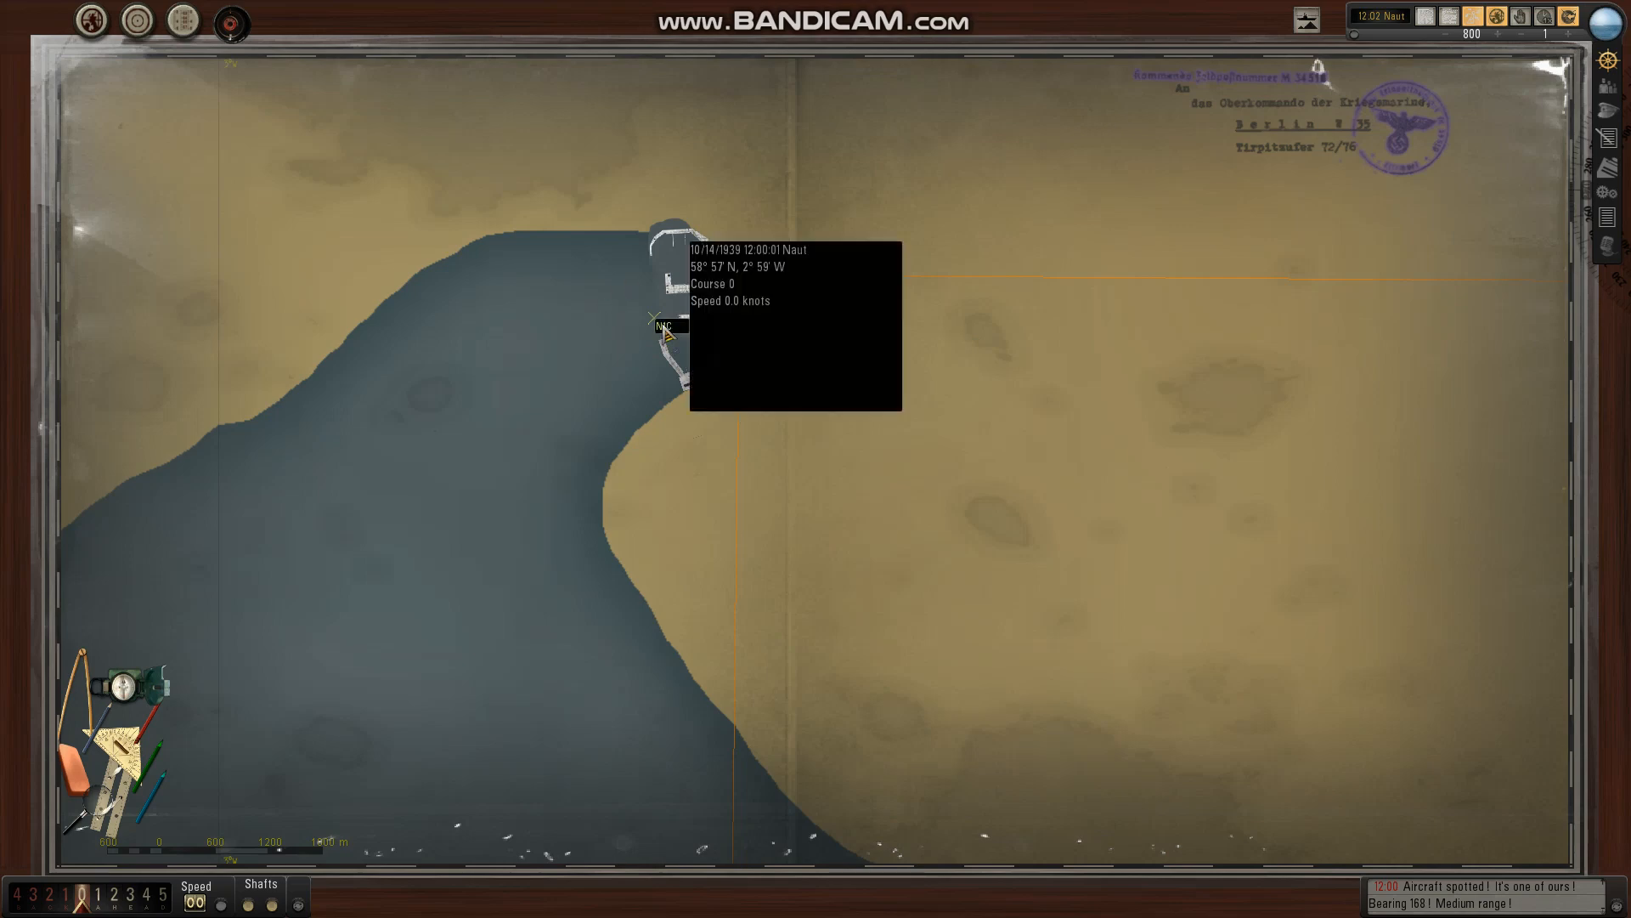
# Step: Zoom the chart onto the boat's position where the orange course lines cross
pyautogui.scroll(-3)
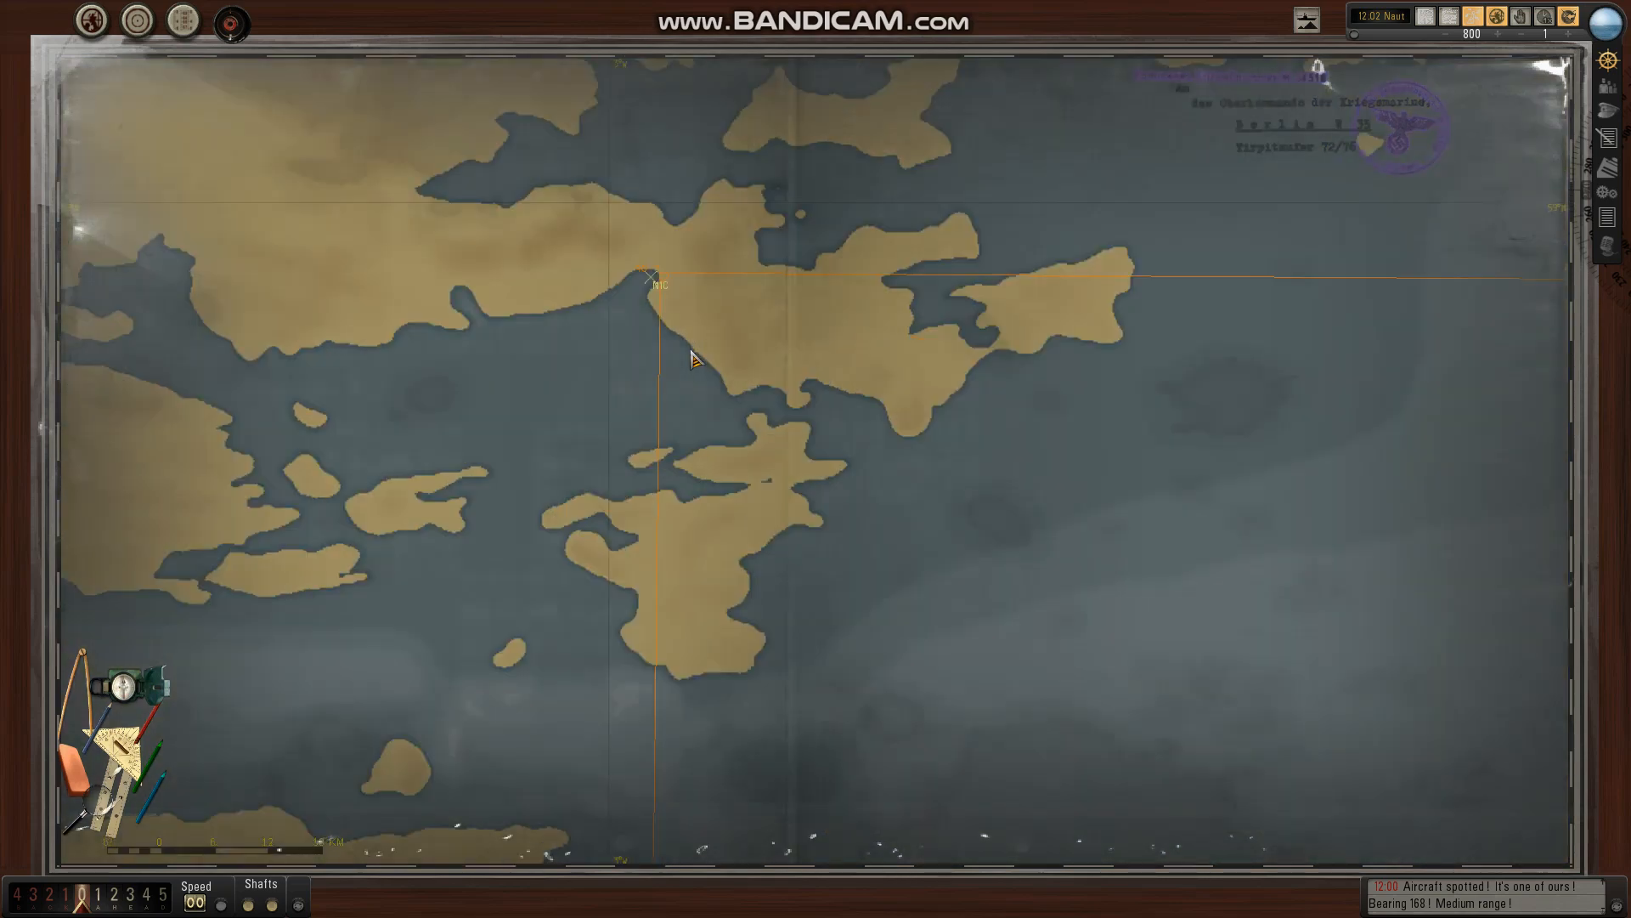